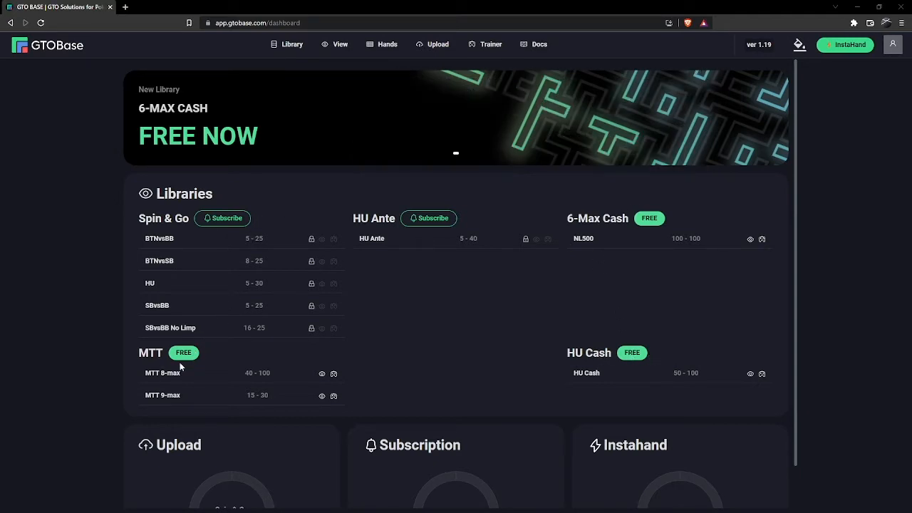
mouse_move(238, 376)
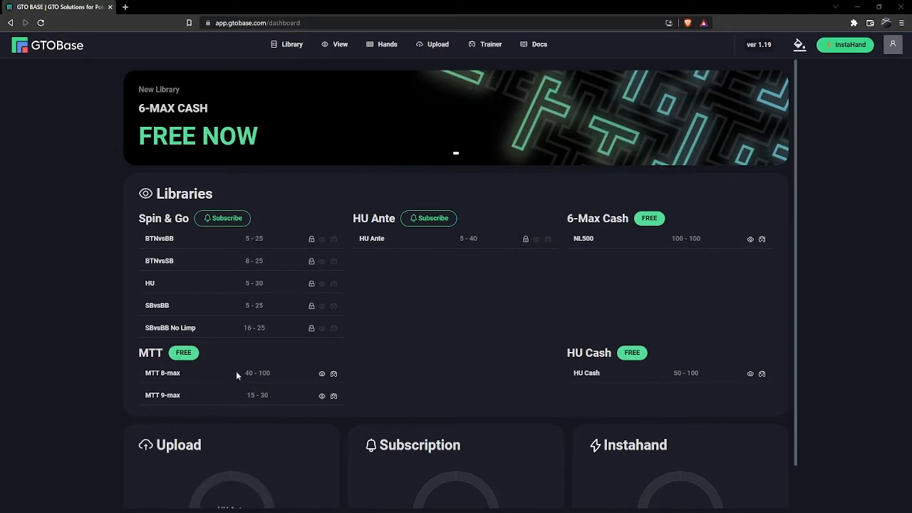
mouse_move(228, 392)
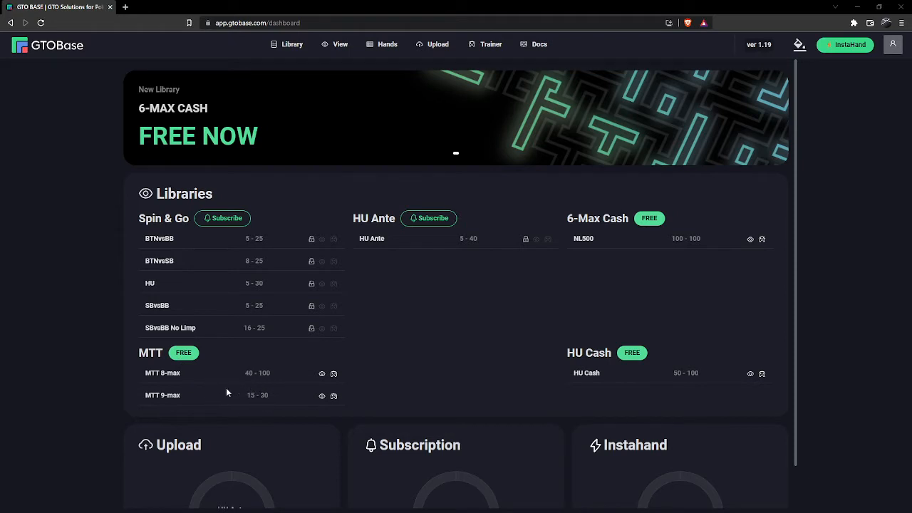
mouse_move(428, 218)
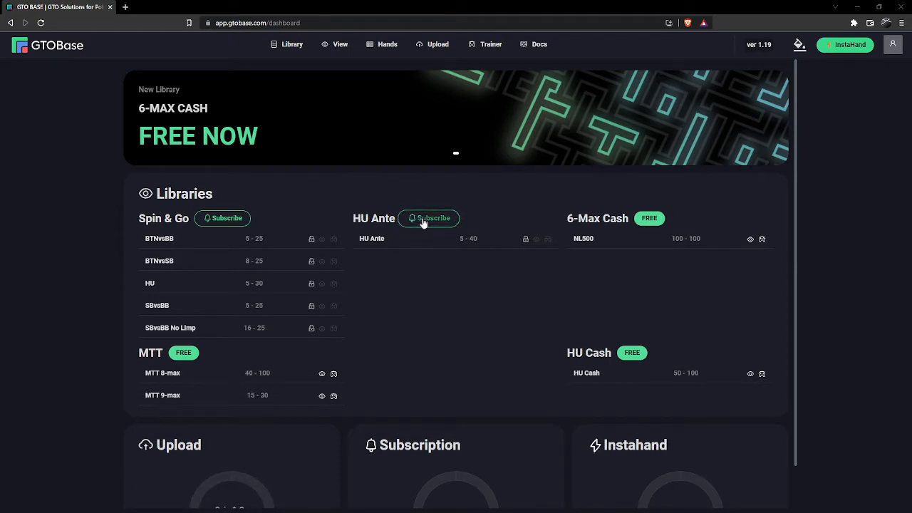
mouse_move(292, 214)
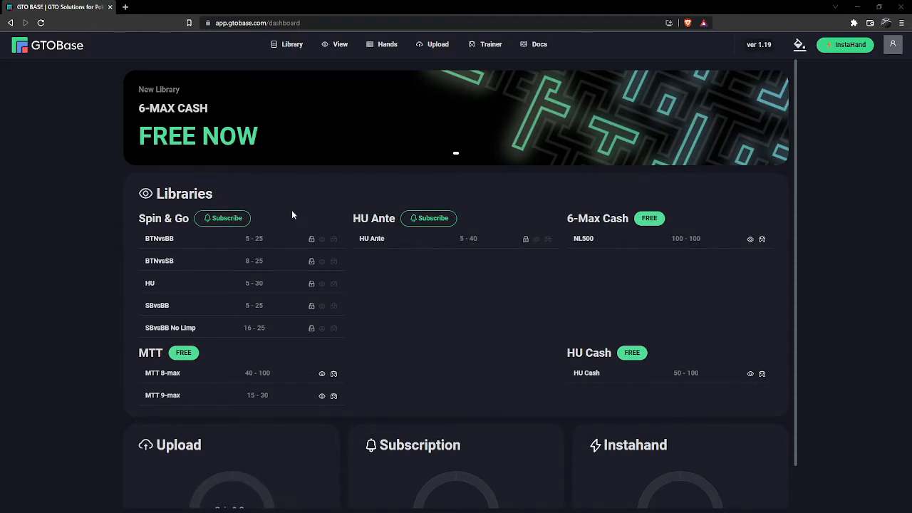
mouse_move(669, 241)
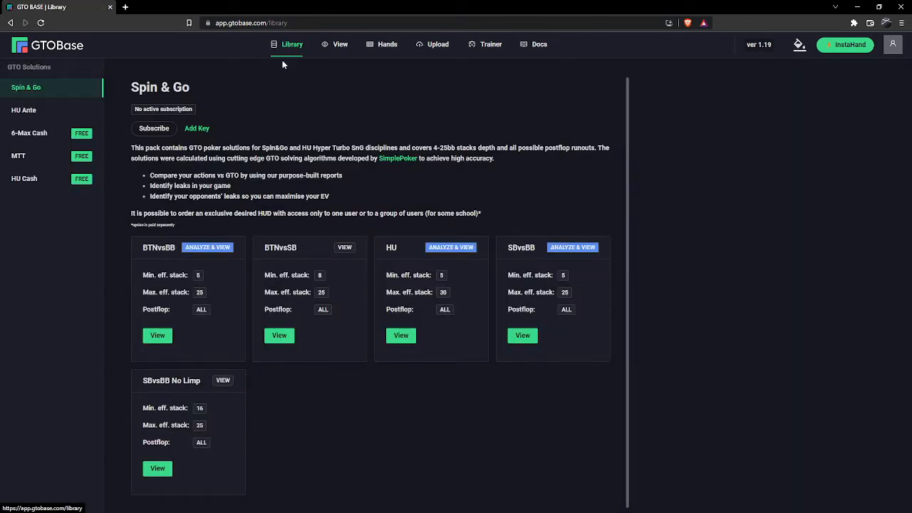
mouse_move(204, 110)
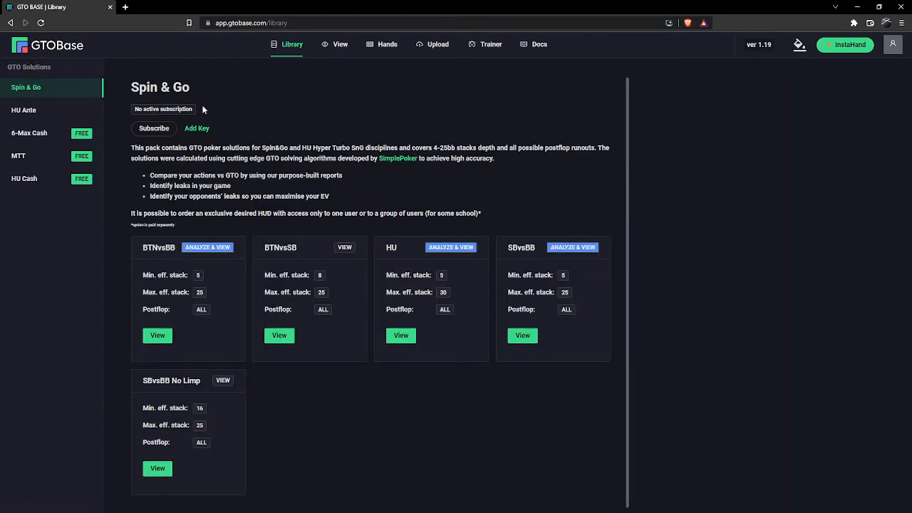
mouse_move(219, 111)
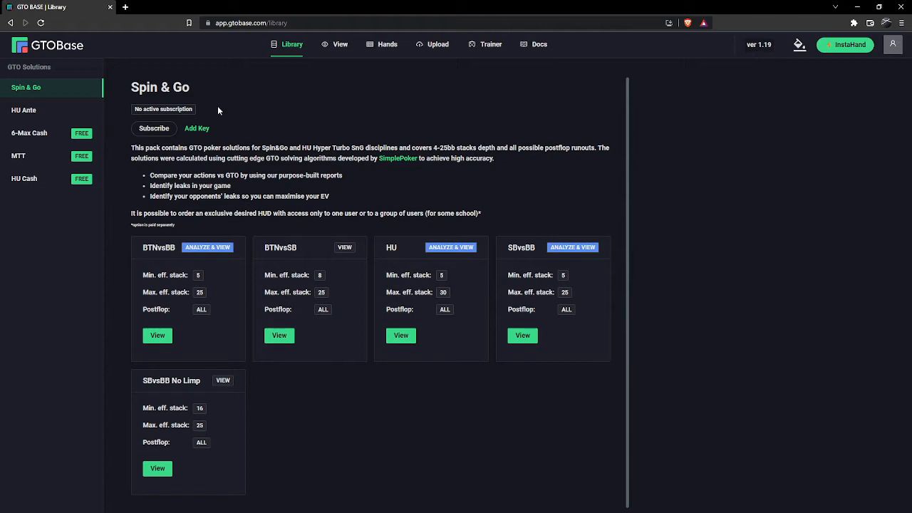
mouse_move(331, 80)
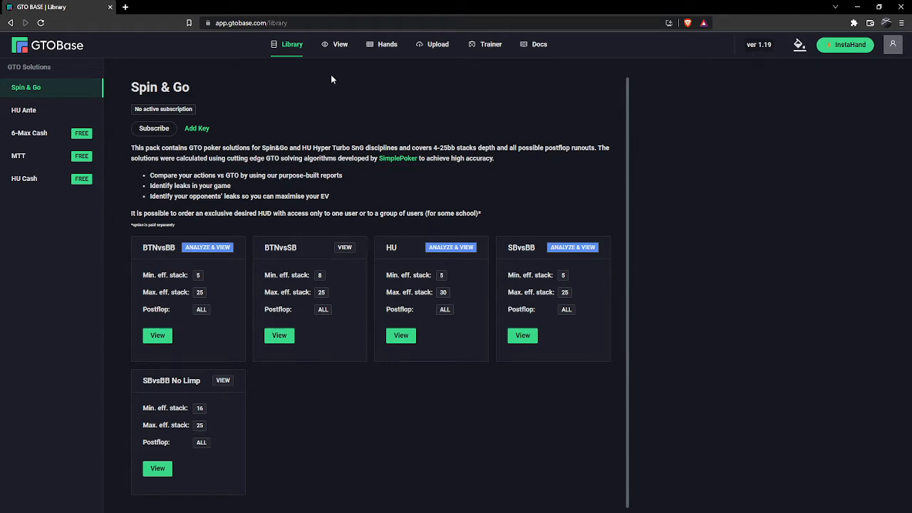
mouse_move(490, 44)
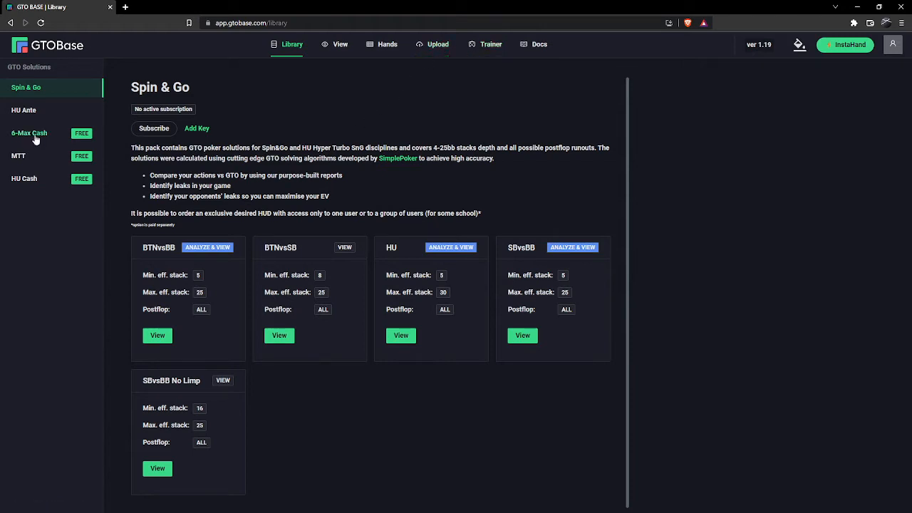
Open the NL500 solution from the free 6-Max Cash library pack.
click(29, 133)
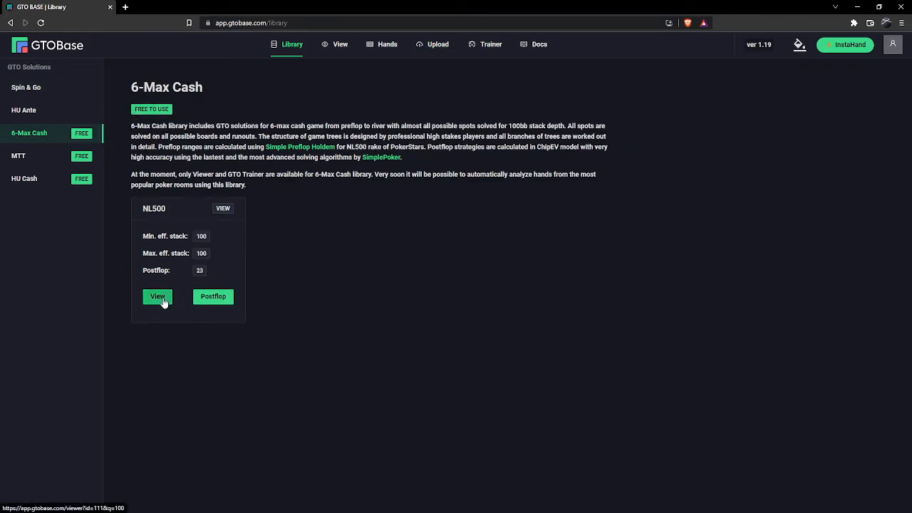
click(157, 296)
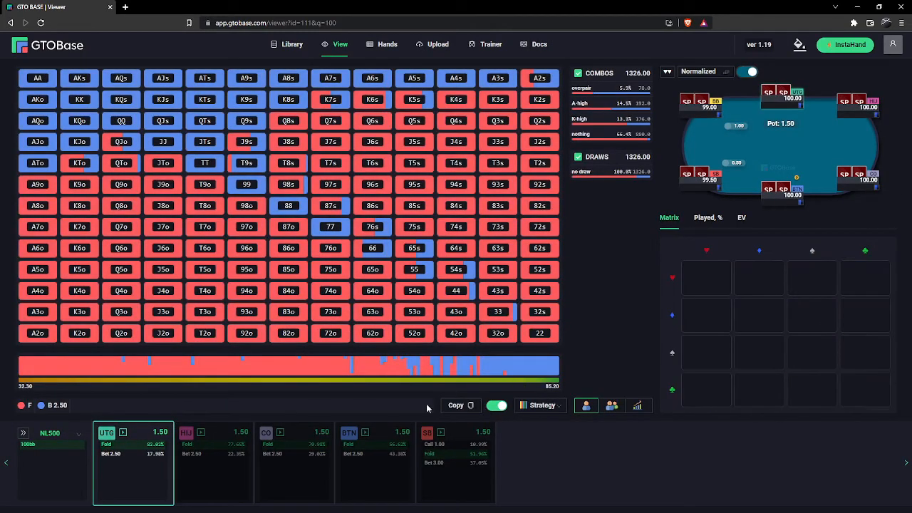
mouse_move(811, 120)
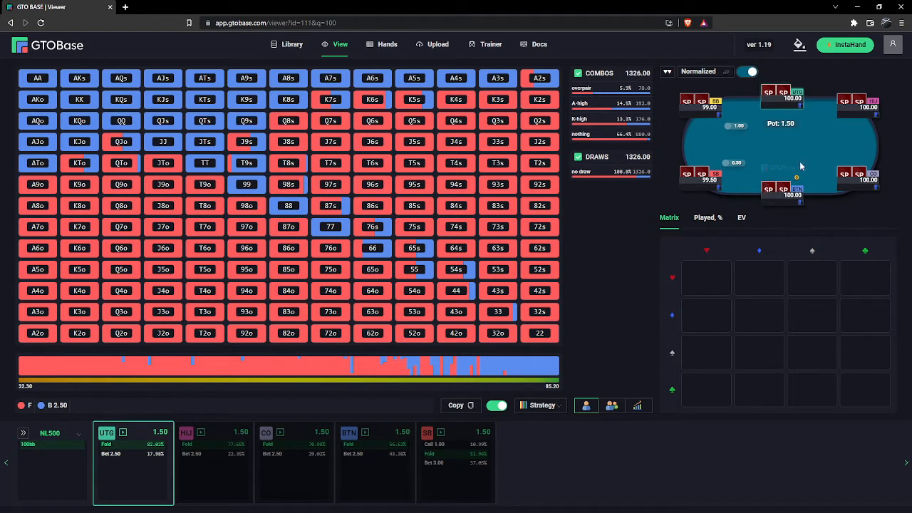
mouse_move(811, 166)
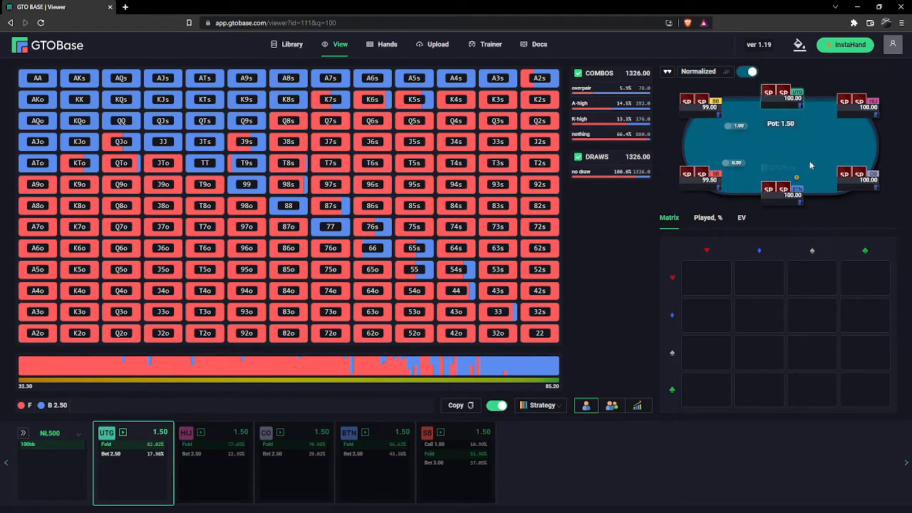
mouse_move(815, 120)
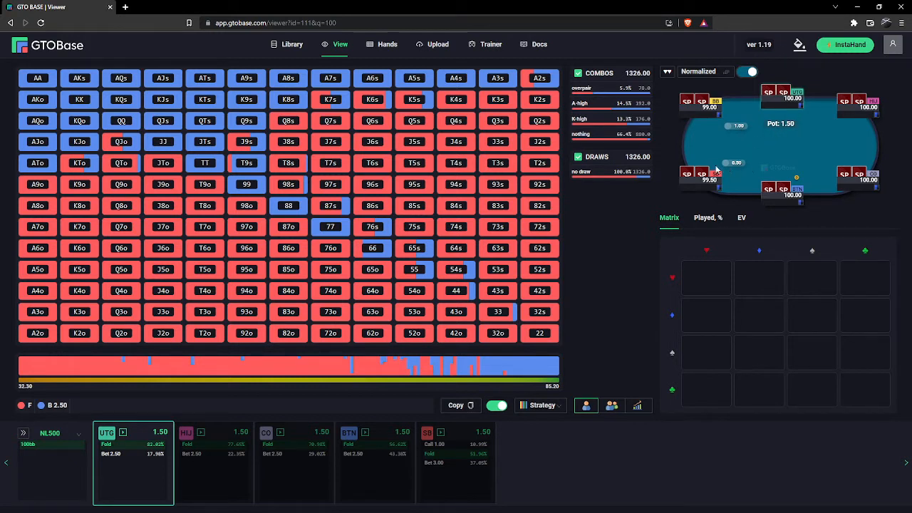
mouse_move(722, 115)
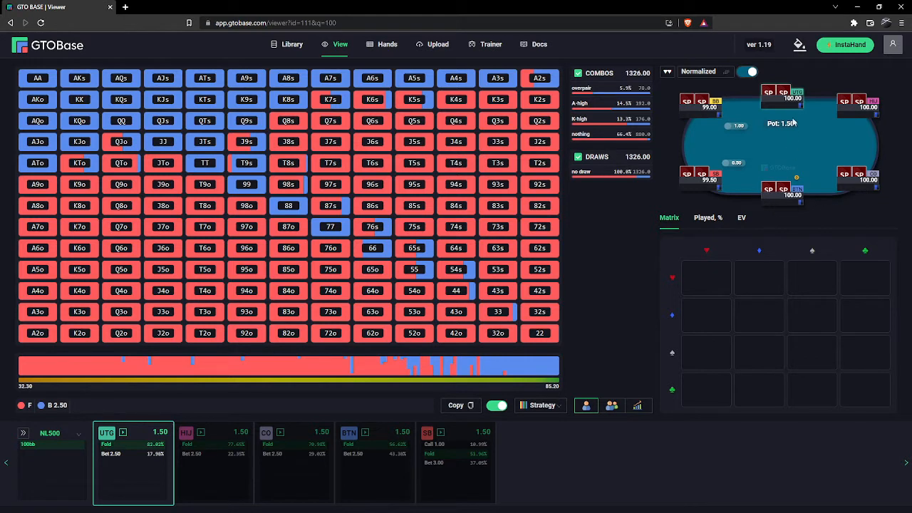
mouse_move(802, 100)
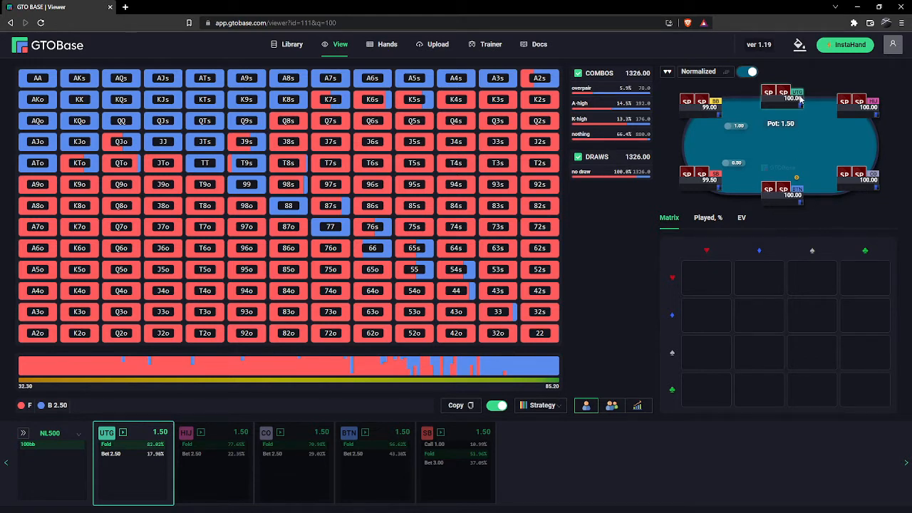
mouse_move(113, 449)
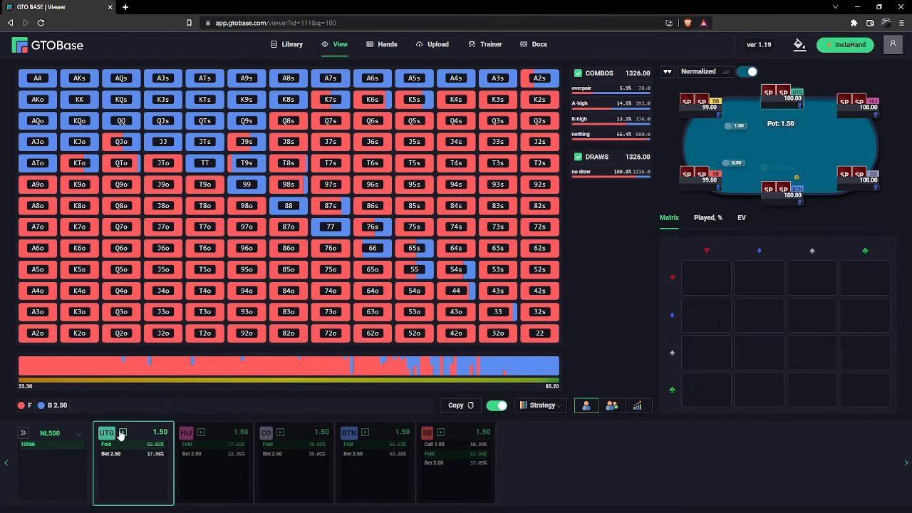
Display the UTG opening matrix: fold 82.02%, bet 2.50 17.98%.
click(121, 312)
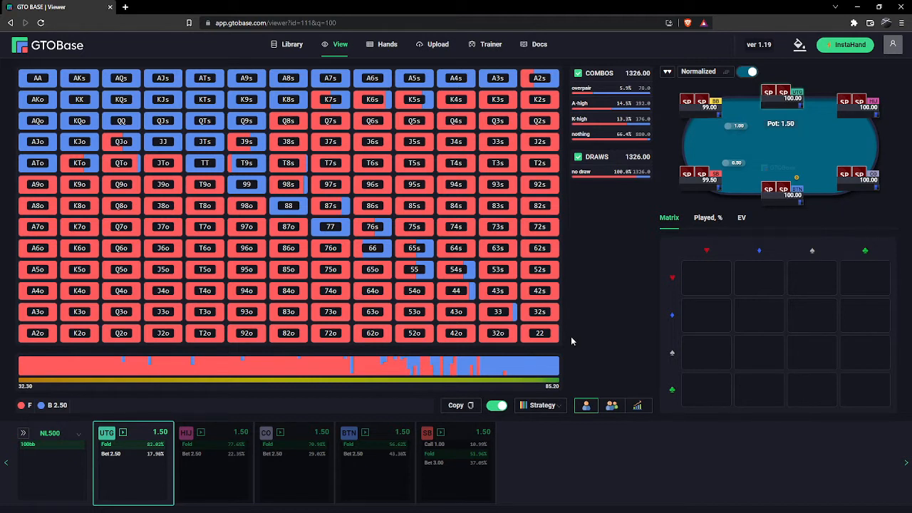
mouse_move(579, 298)
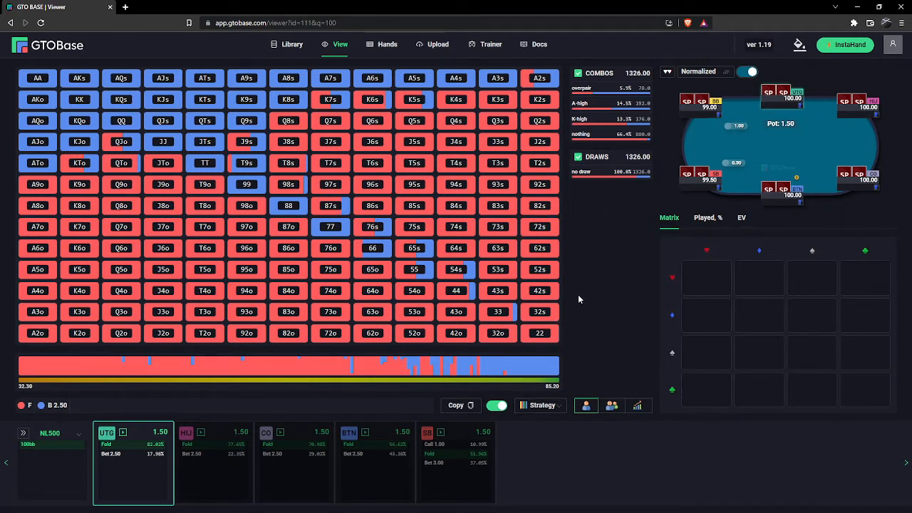
mouse_move(577, 326)
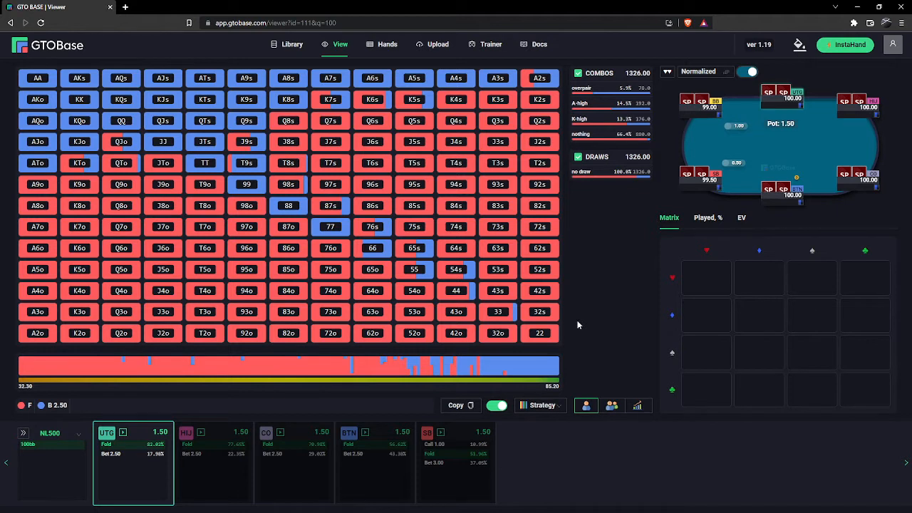
mouse_move(507, 244)
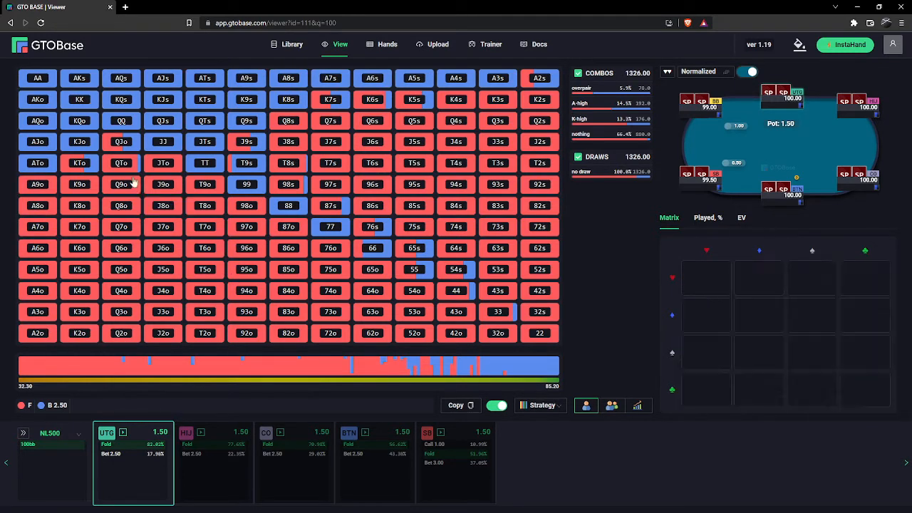
mouse_move(79, 163)
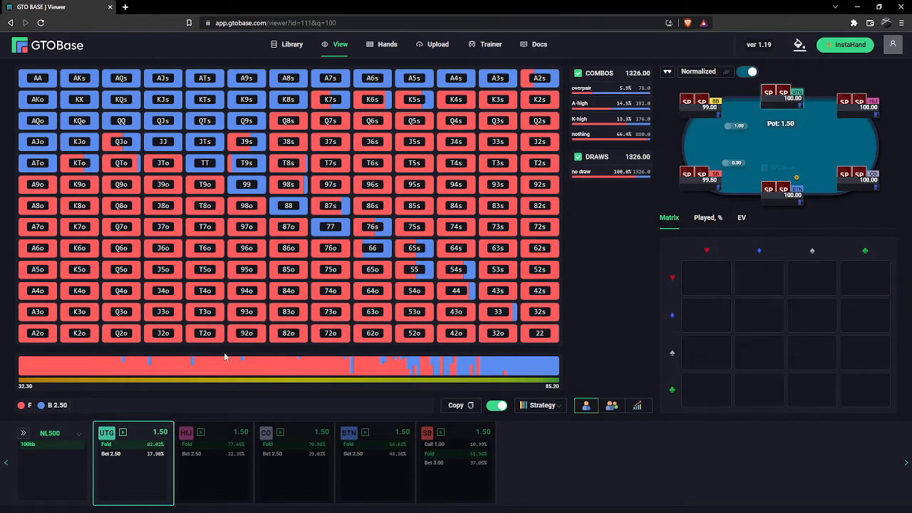
mouse_move(225, 355)
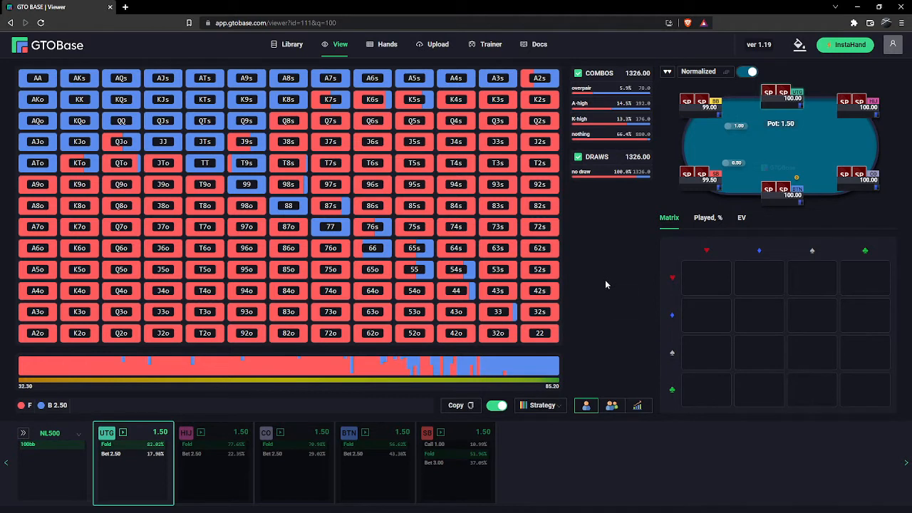
mouse_move(598, 318)
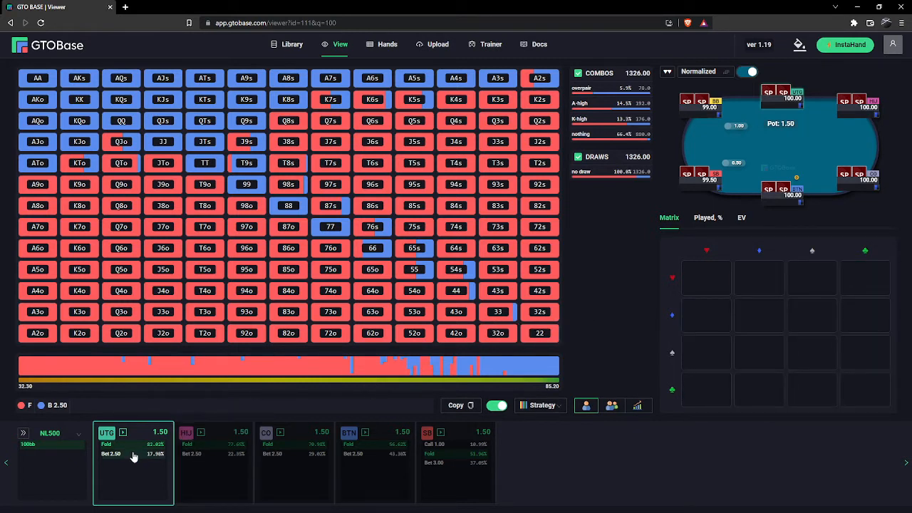
mouse_move(113, 456)
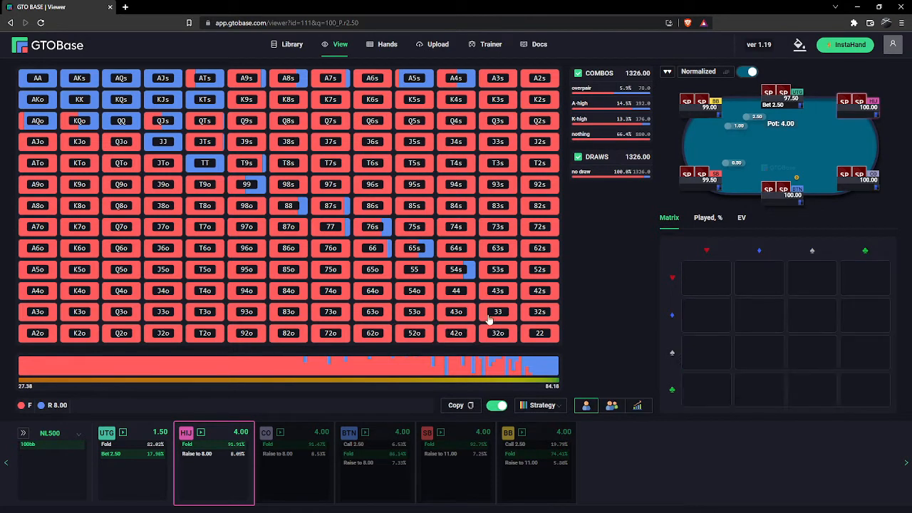
Advance to HJ facing UTG's 2.50 open: fold 91.91%, raise to 8.00 8.09%.
click(330, 162)
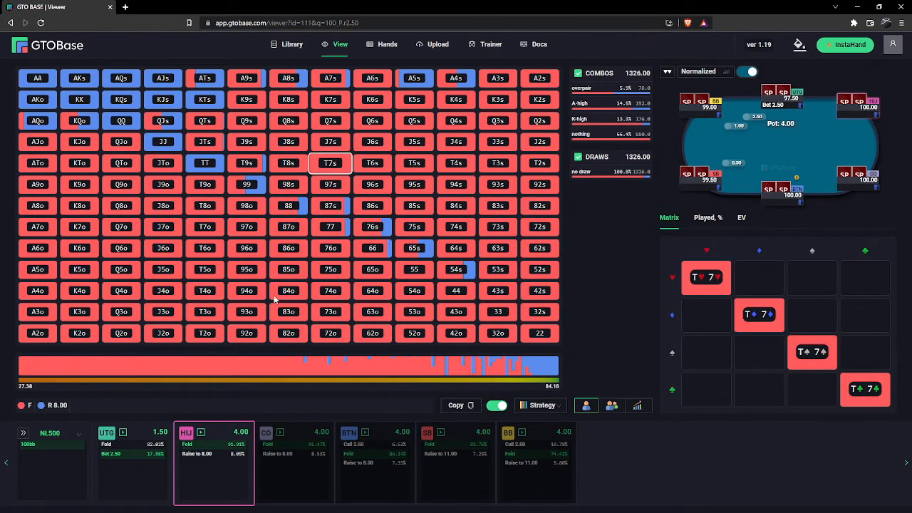
click(330, 163)
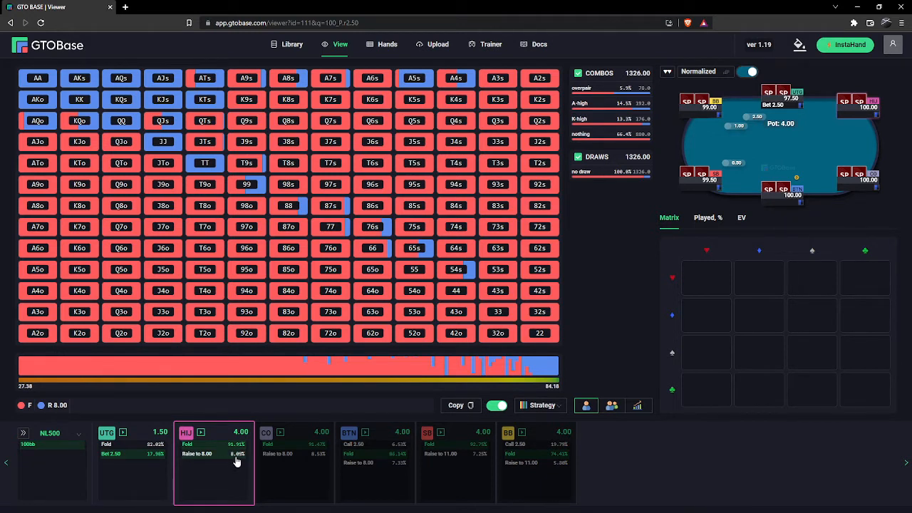
click(204, 333)
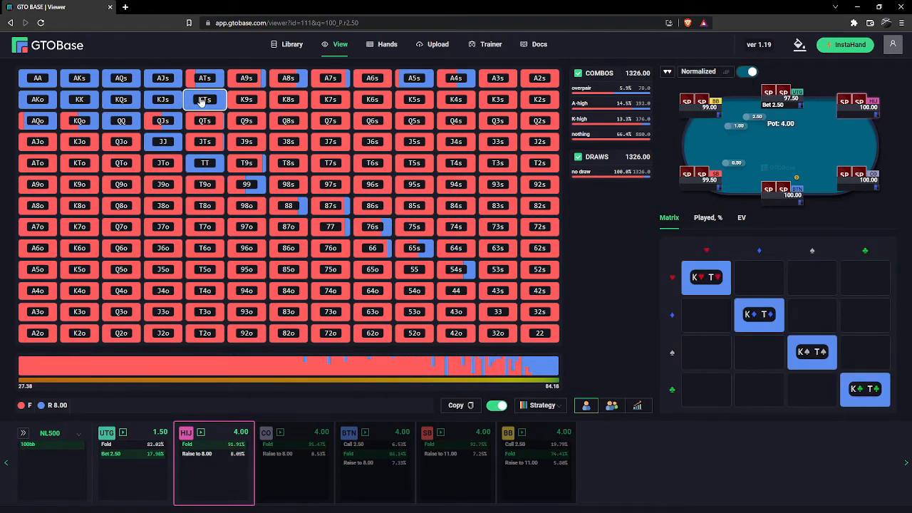
click(163, 77)
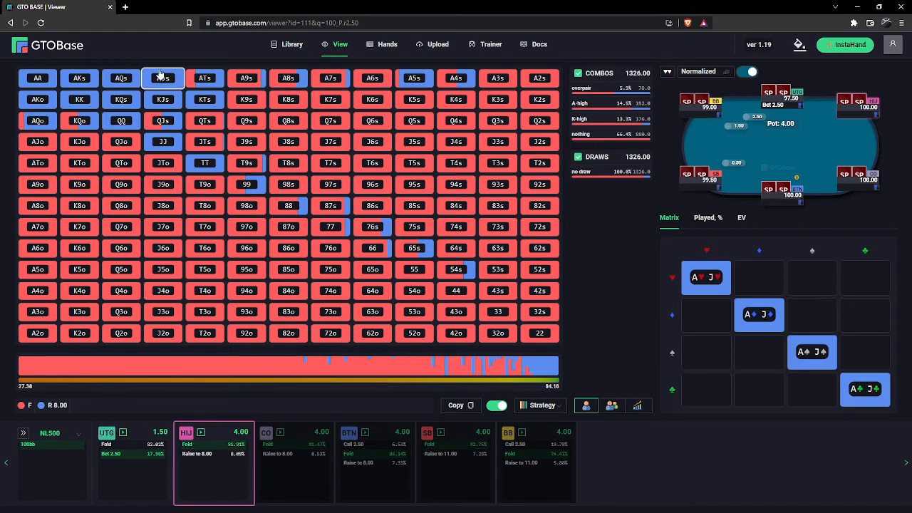
click(162, 77)
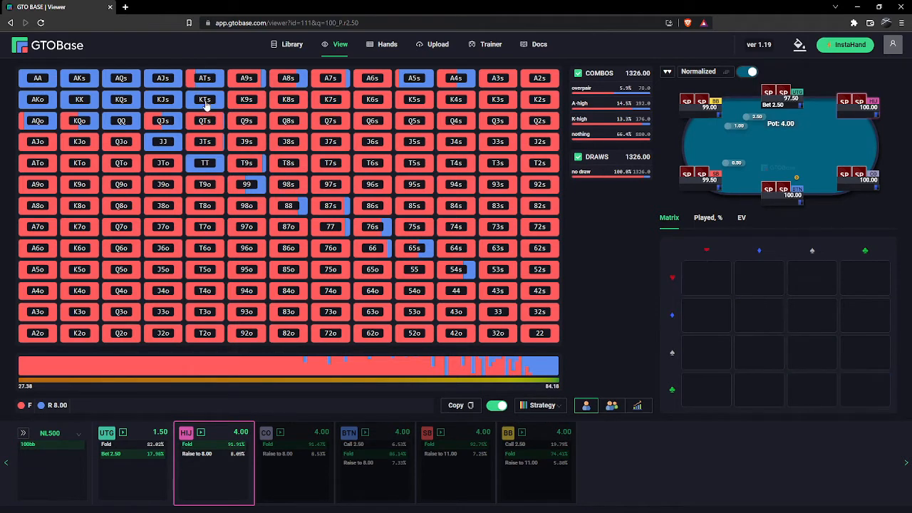
click(289, 141)
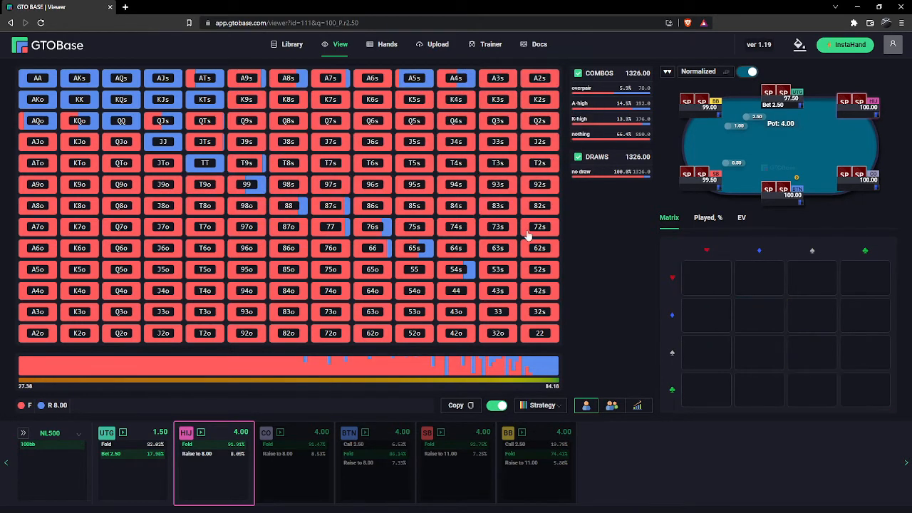
mouse_move(573, 273)
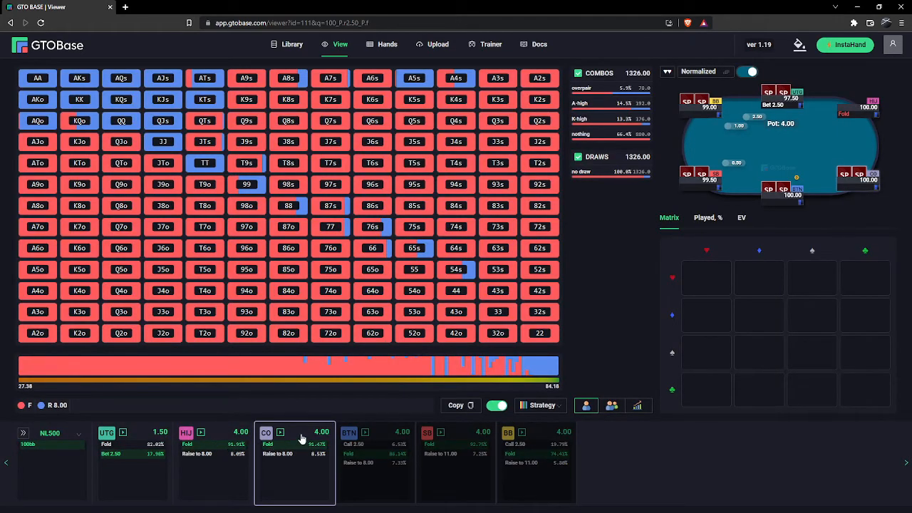
mouse_move(299, 449)
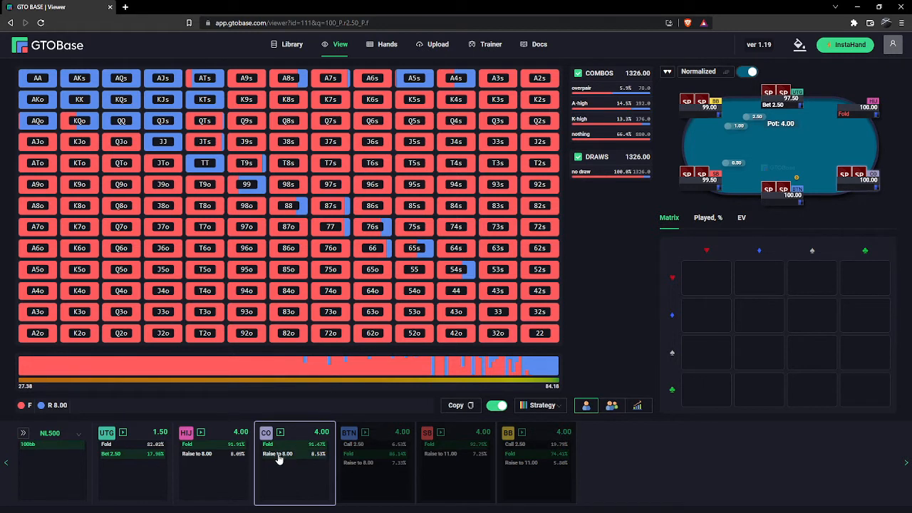
mouse_move(284, 410)
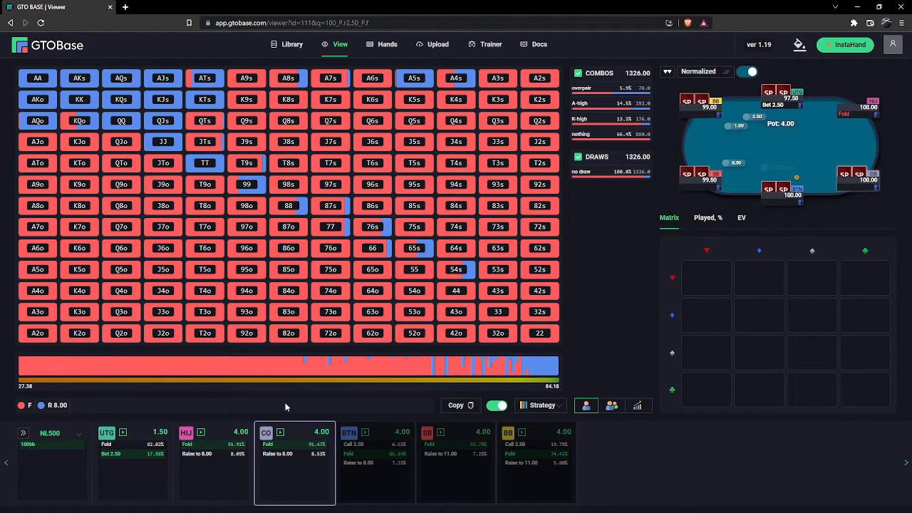
mouse_move(246, 424)
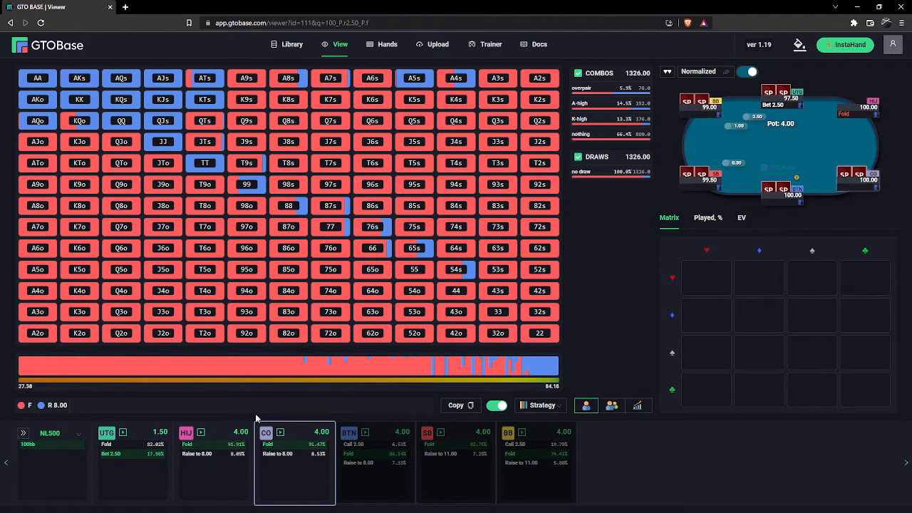
mouse_move(260, 419)
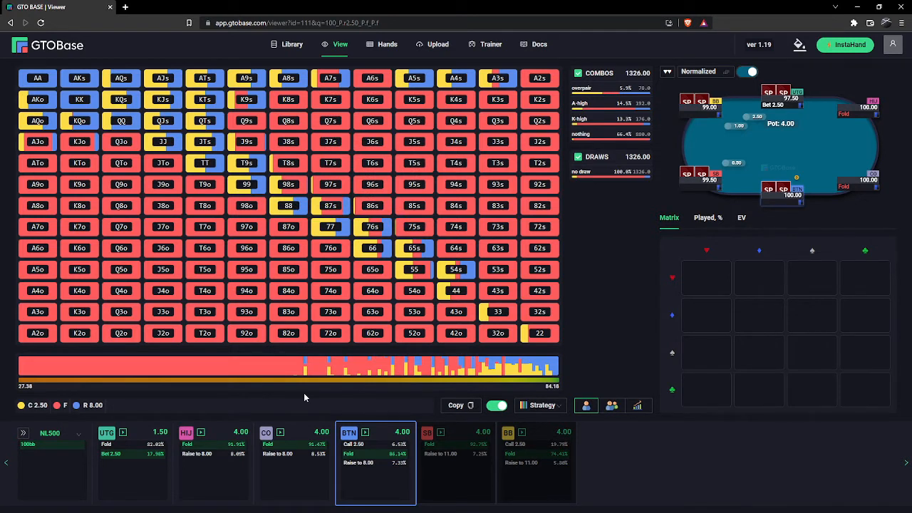
mouse_move(318, 401)
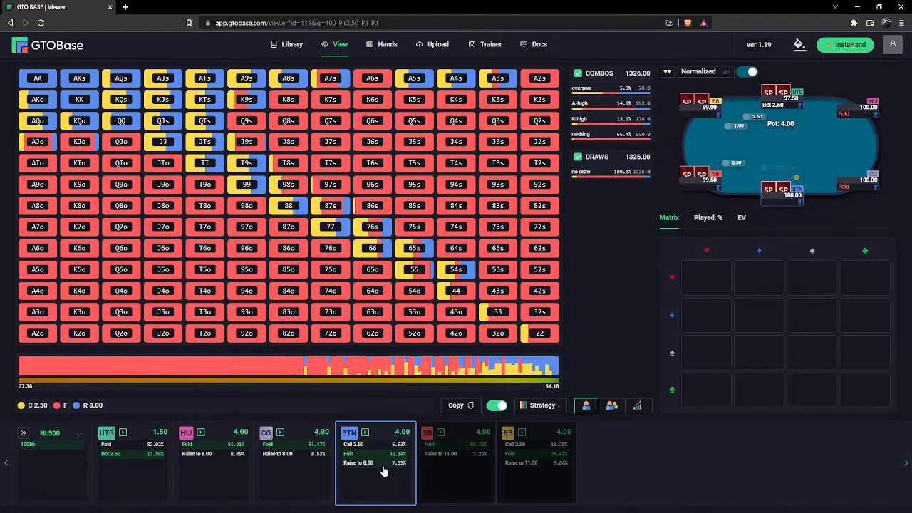
mouse_move(394, 468)
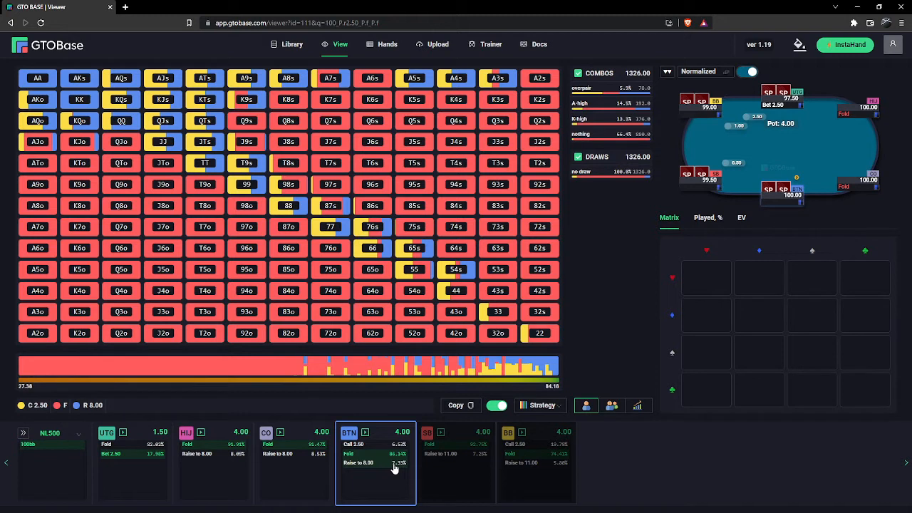
mouse_move(388, 407)
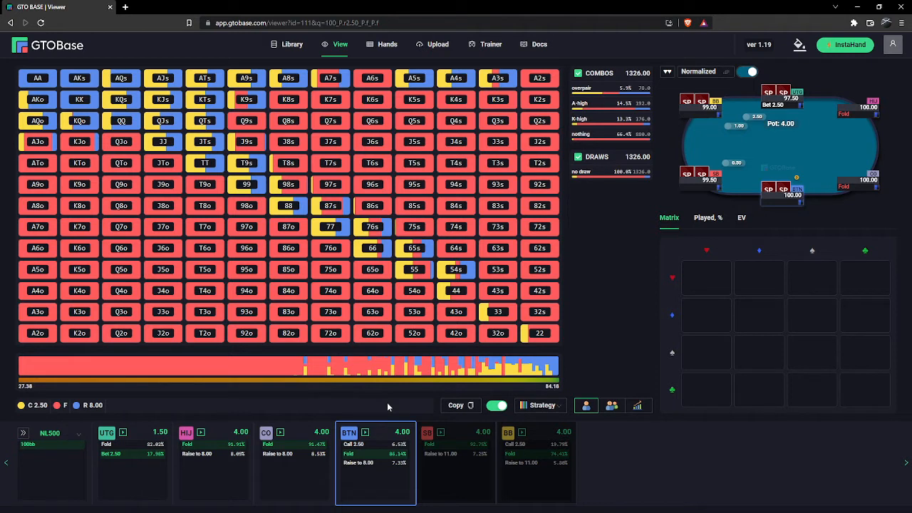
mouse_move(384, 397)
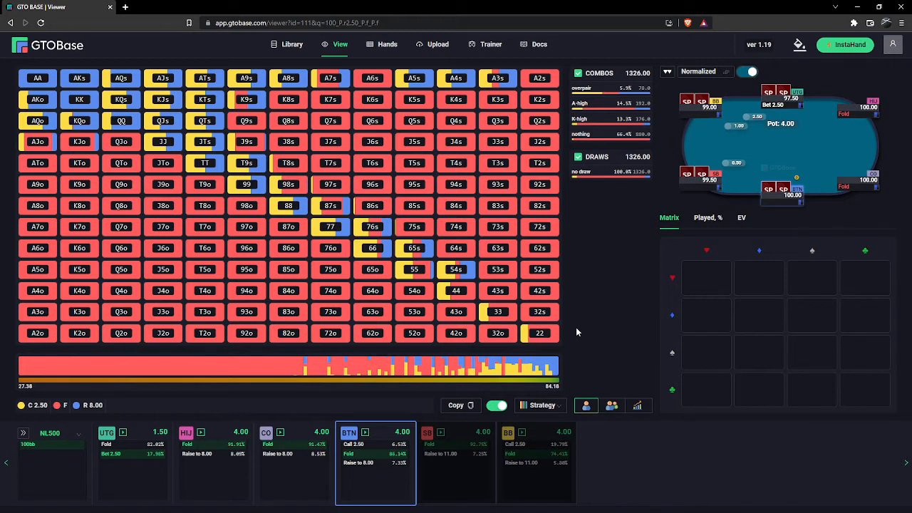
mouse_move(569, 338)
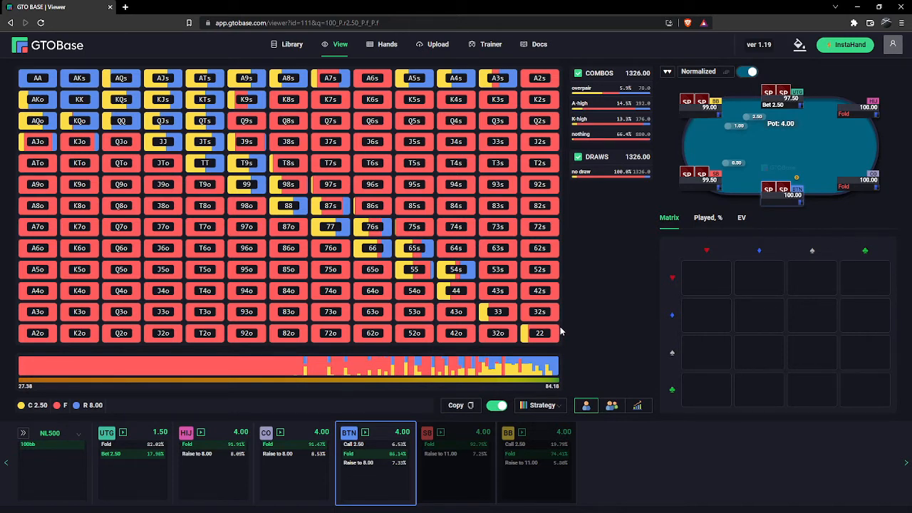
Select BB after UTG bets 2.50 and BTN calls, triggering the no-solution notice.
click(498, 311)
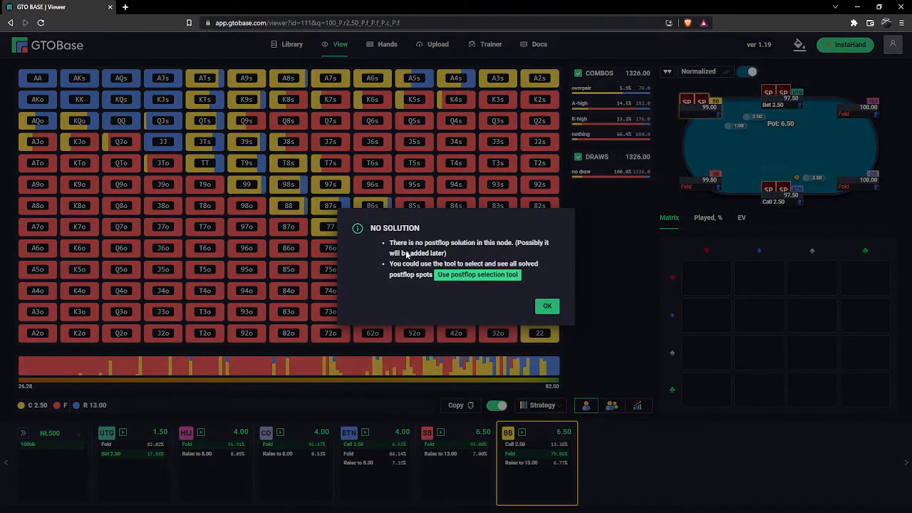
mouse_move(406, 253)
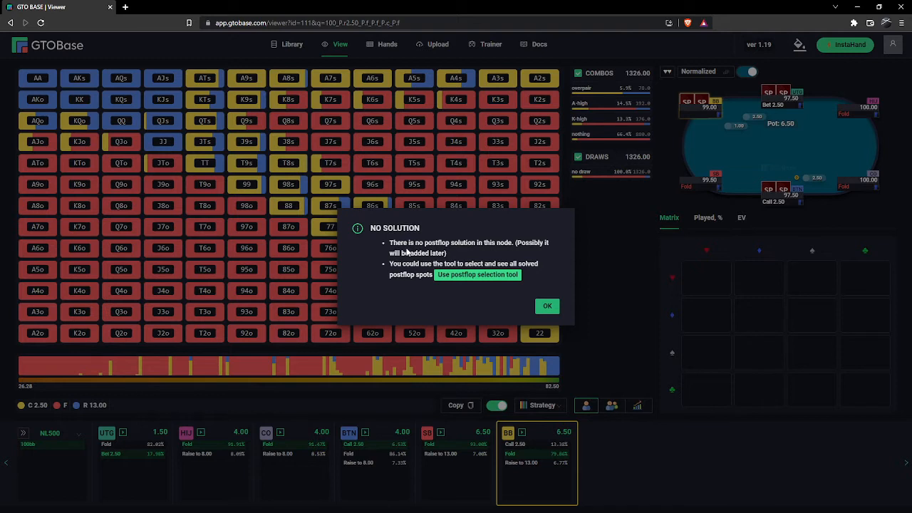
mouse_move(460, 257)
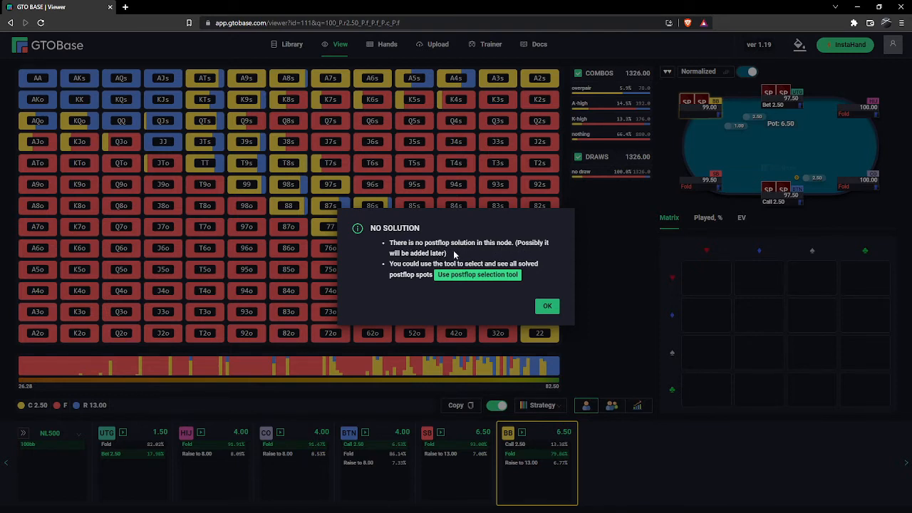
Dismiss the notice, fold the big blind, and pick flop cards starting with A♥.
click(548, 305)
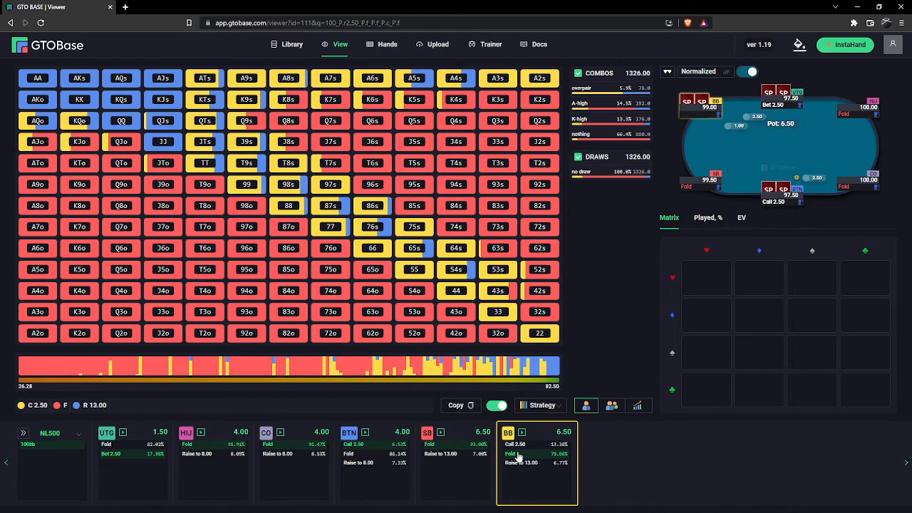
click(617, 462)
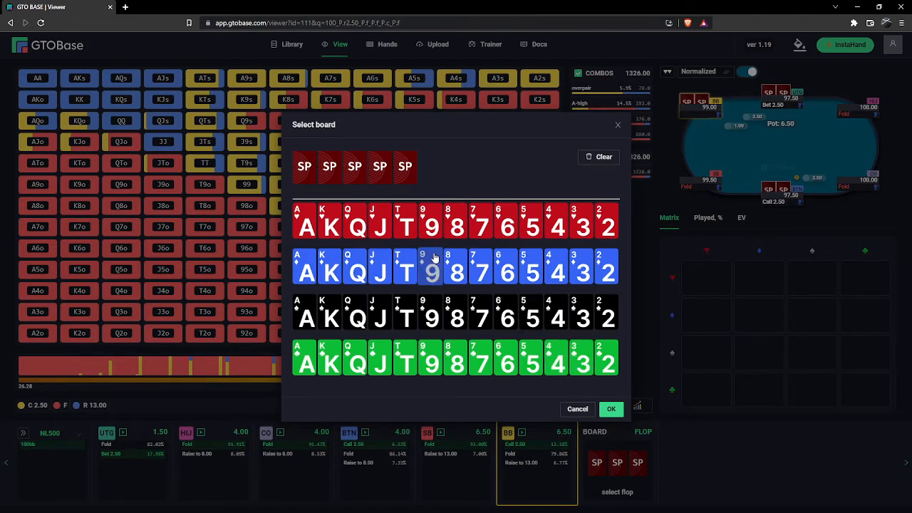
mouse_move(444, 183)
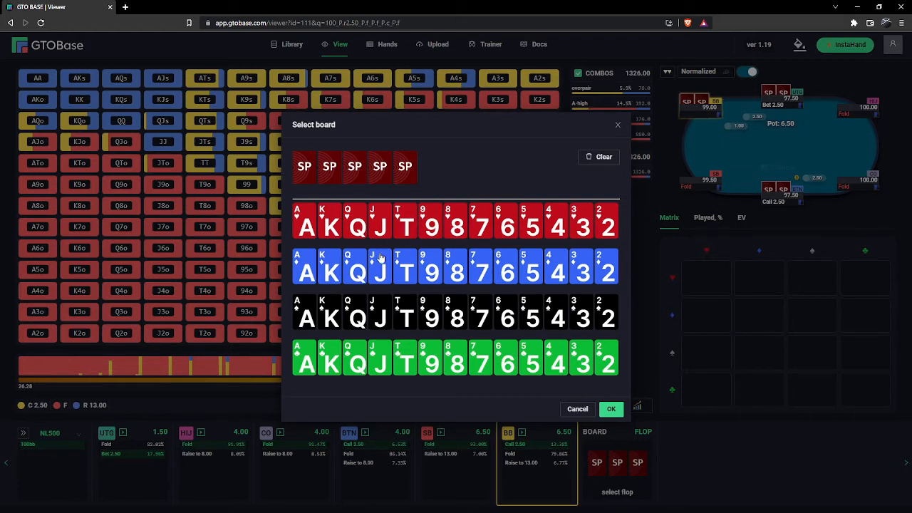
click(305, 223)
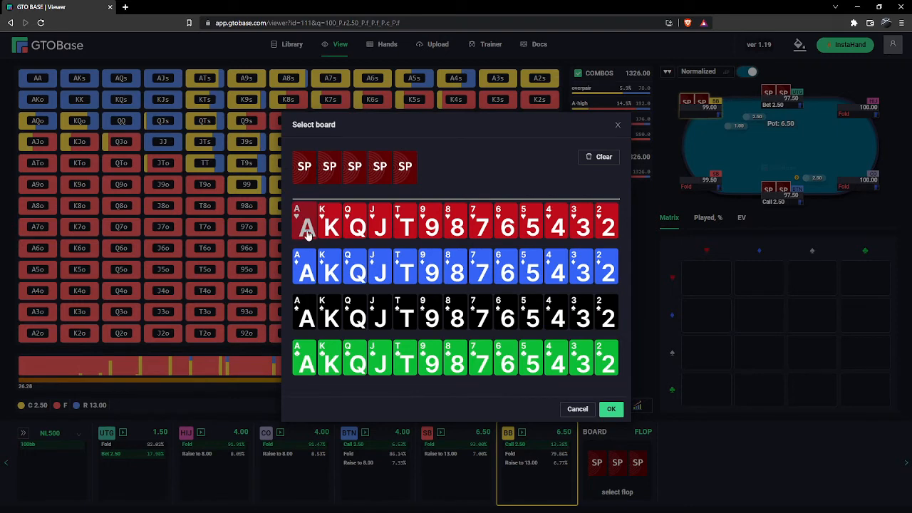
click(457, 312)
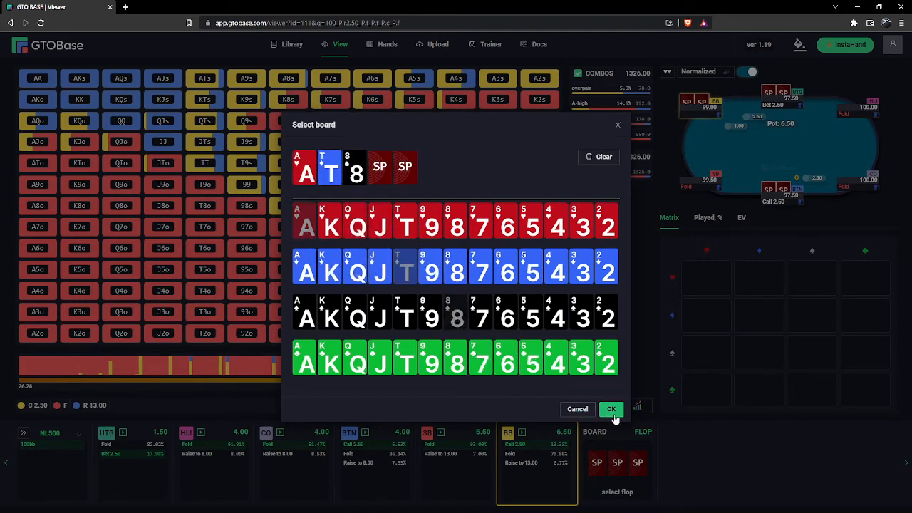
Confirm the A♥T♦8♠ flop and scan UTG's strategy along the equity distribution bar.
click(610, 409)
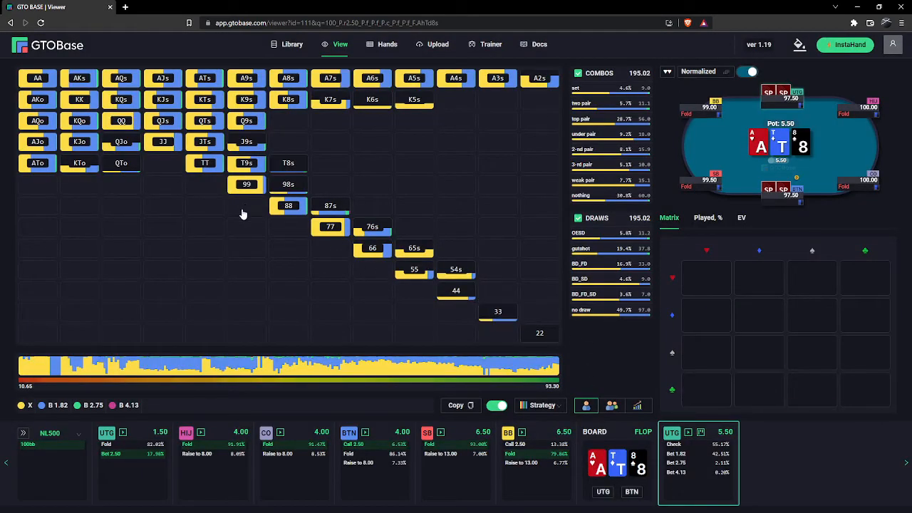
mouse_move(399, 299)
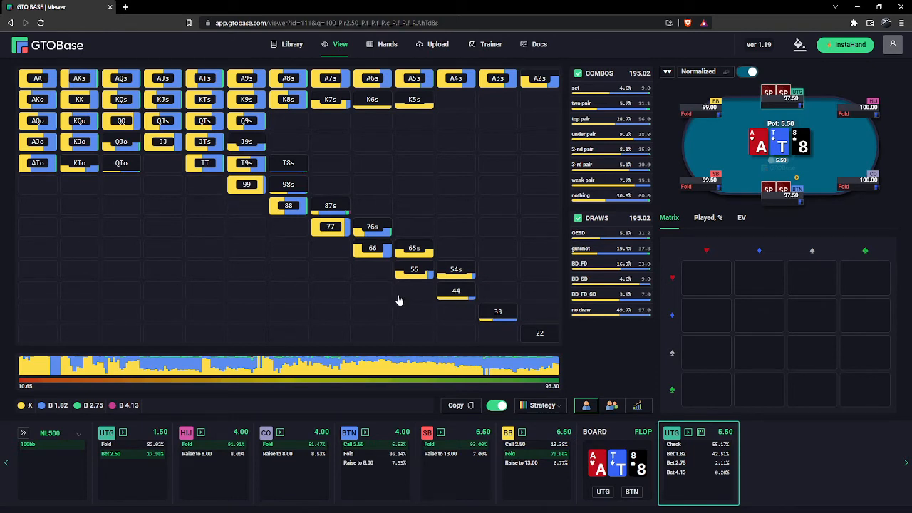
mouse_move(568, 308)
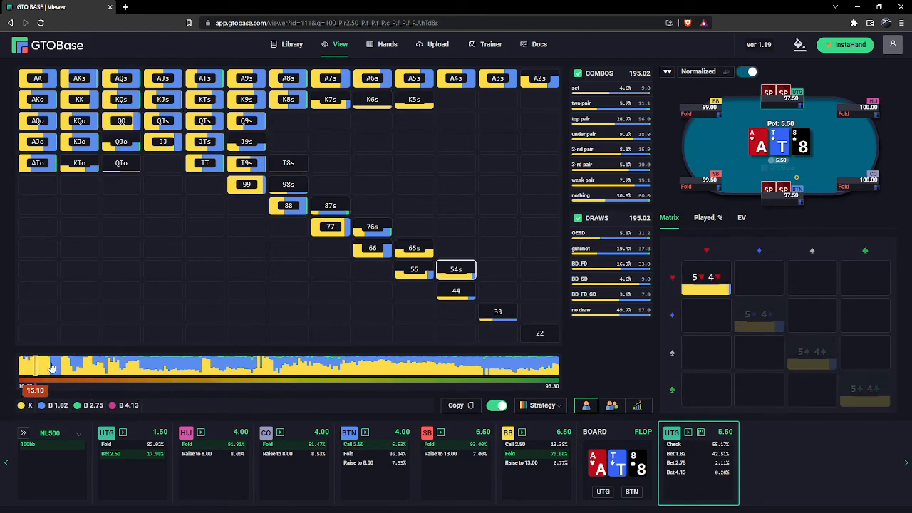
drag(36, 366, 474, 366)
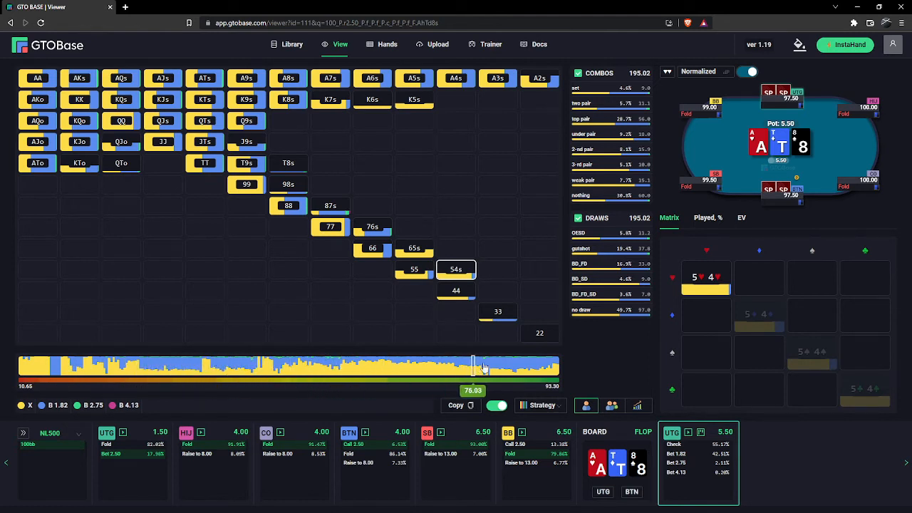
drag(472, 366, 270, 365)
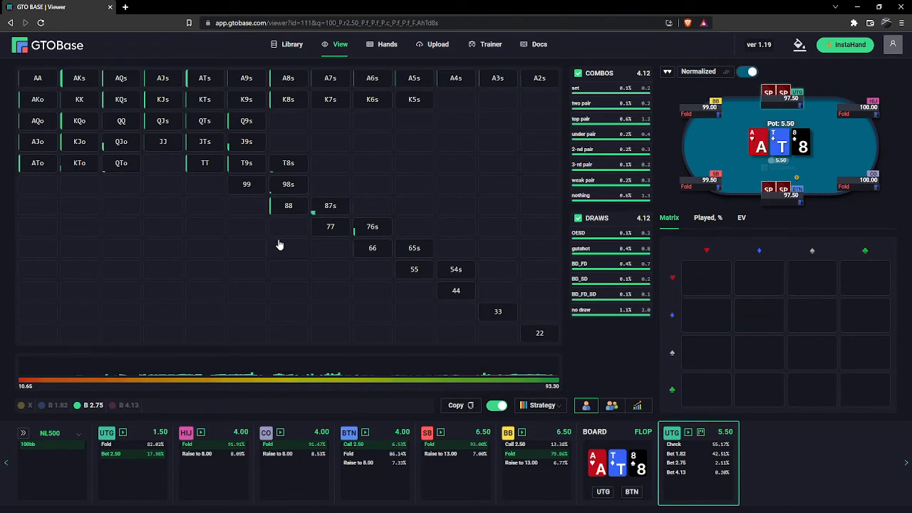
mouse_move(189, 349)
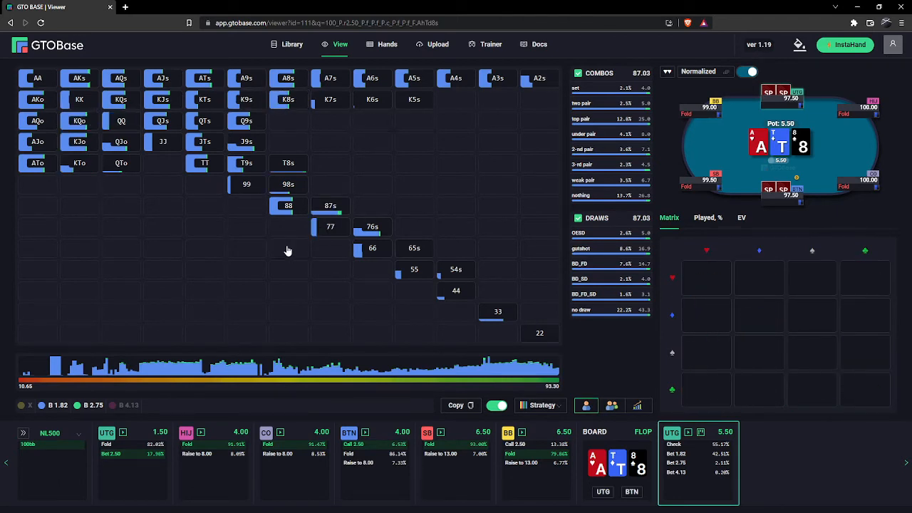
mouse_move(270, 264)
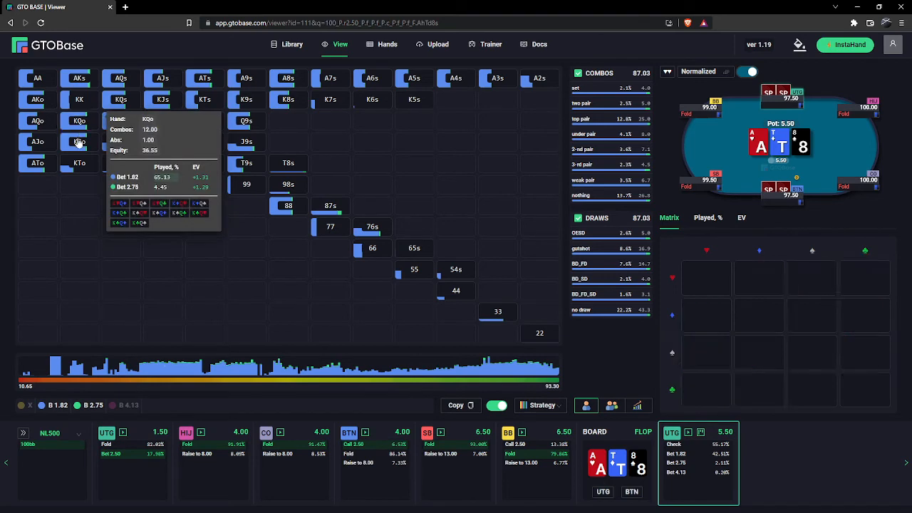
mouse_move(135, 160)
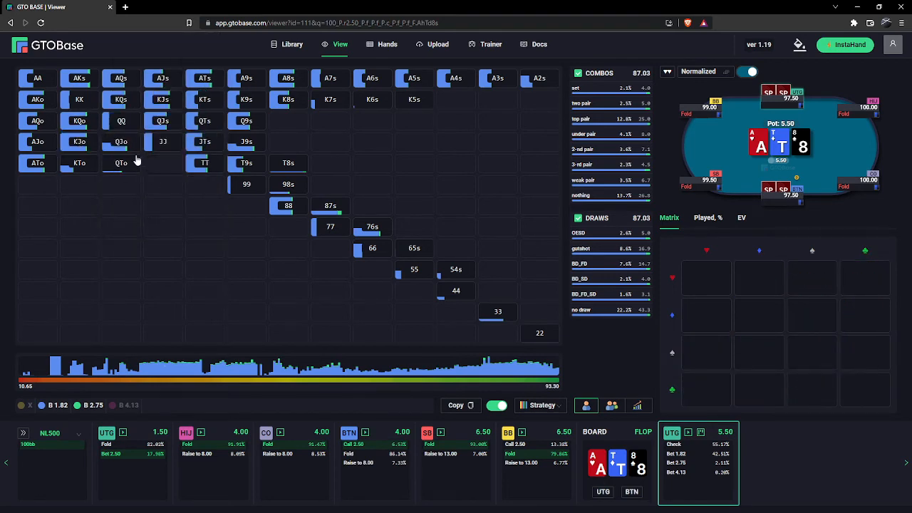
Enable B 1.82 next to B 2.75, showing 87.03 betting combos.
click(205, 163)
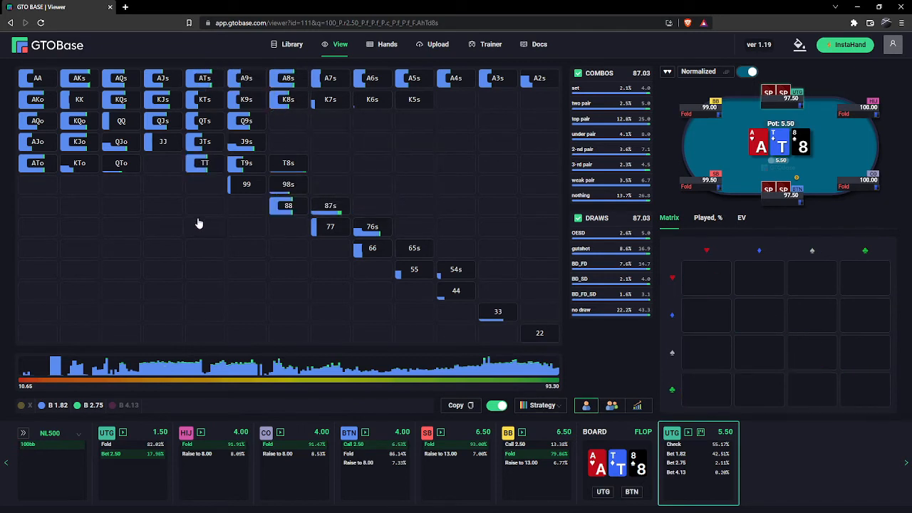
click(79, 121)
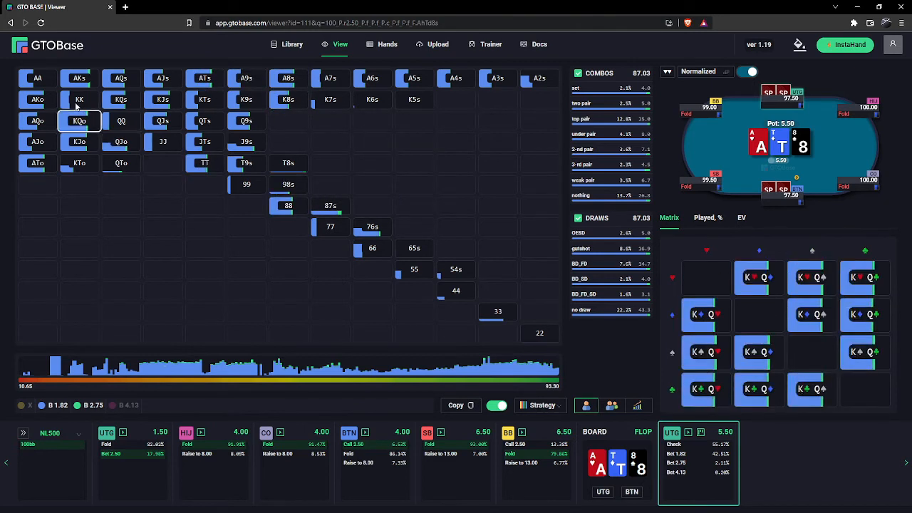
mouse_move(37, 78)
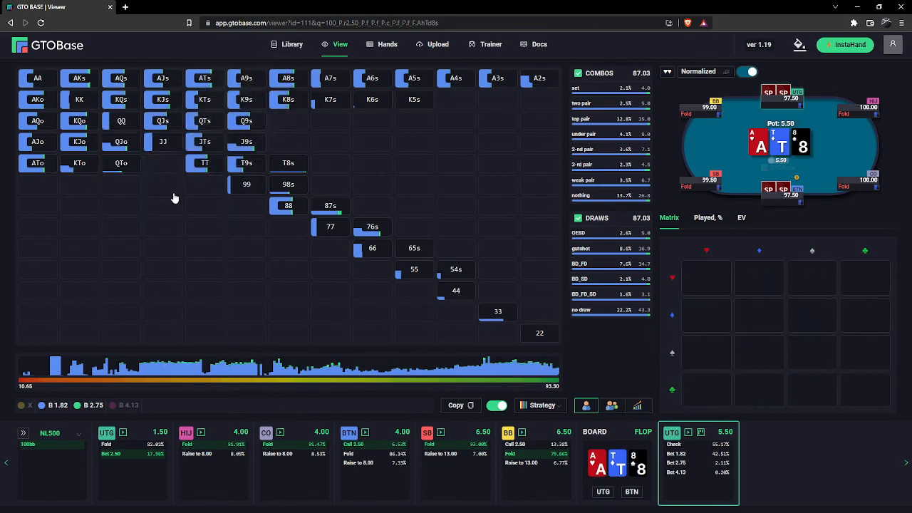
mouse_move(235, 209)
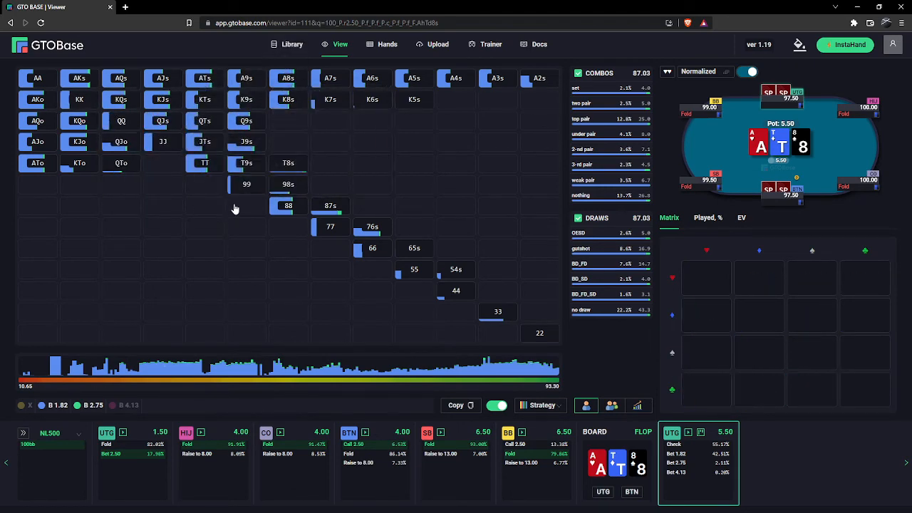
mouse_move(242, 206)
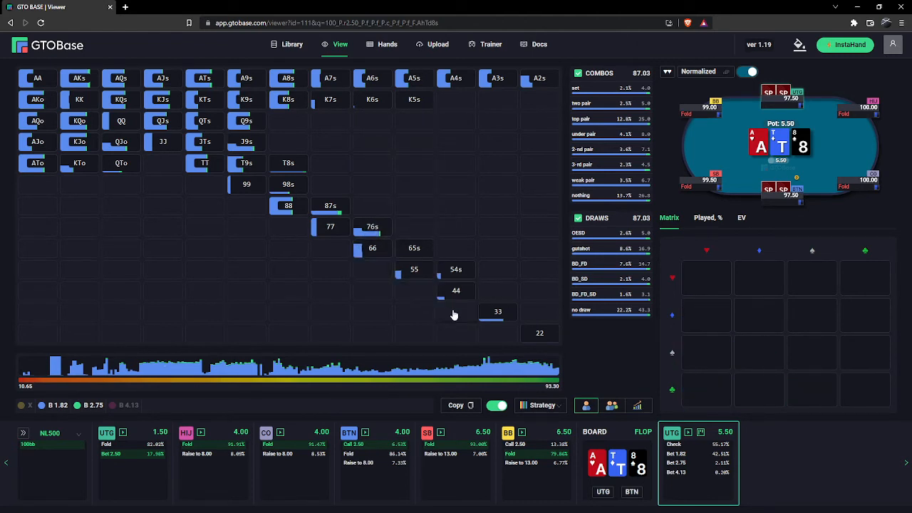
mouse_move(498, 312)
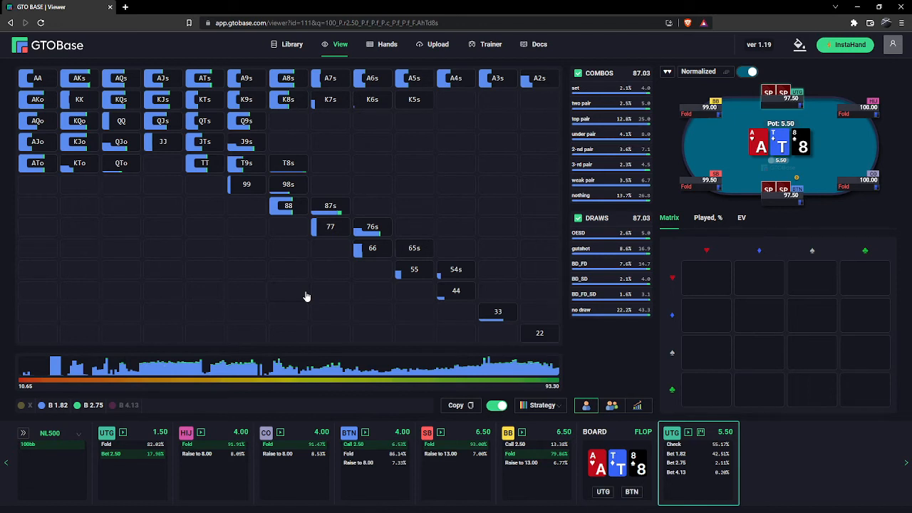
mouse_move(283, 258)
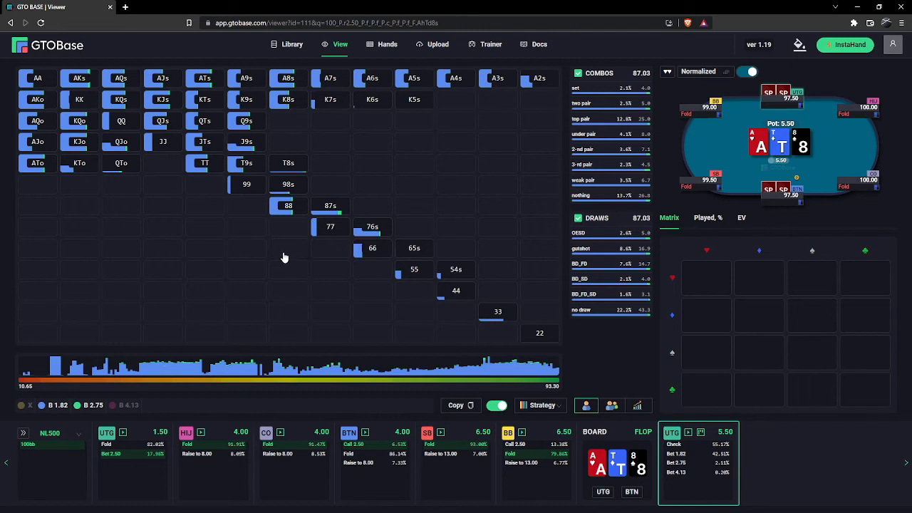
mouse_move(241, 199)
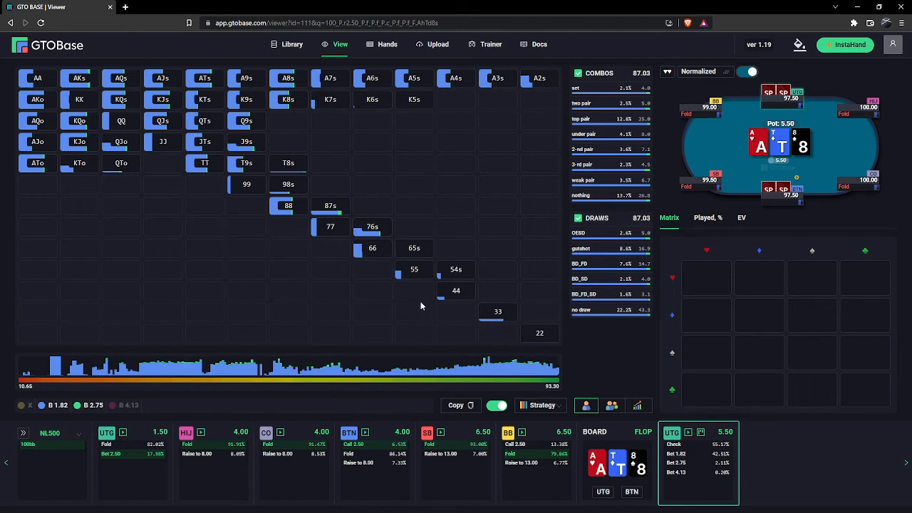
mouse_move(452, 323)
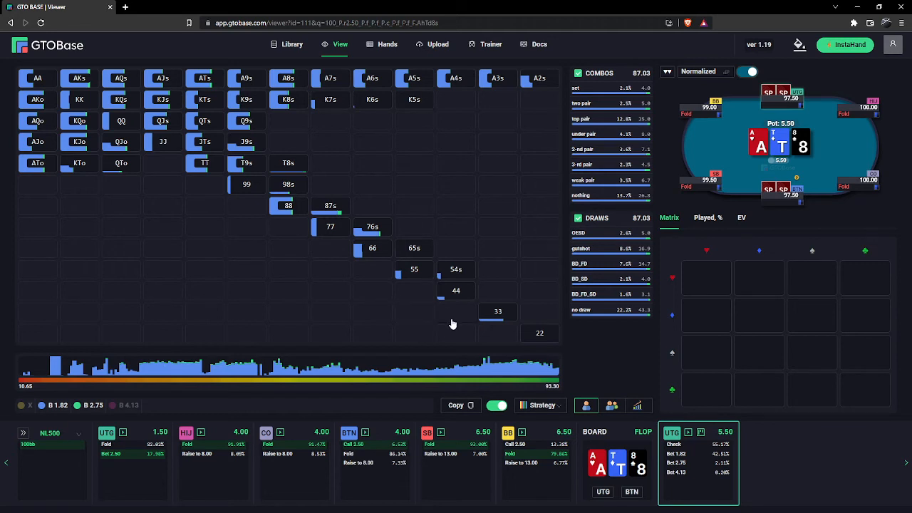
mouse_move(451, 323)
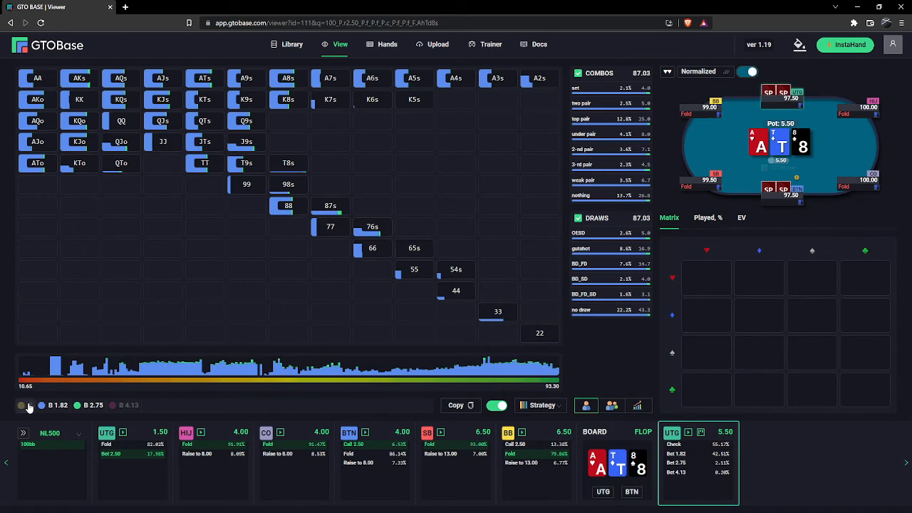
Isolate UTG's checking range and break K5s into suited combos checking about 99.87%.
click(21, 405)
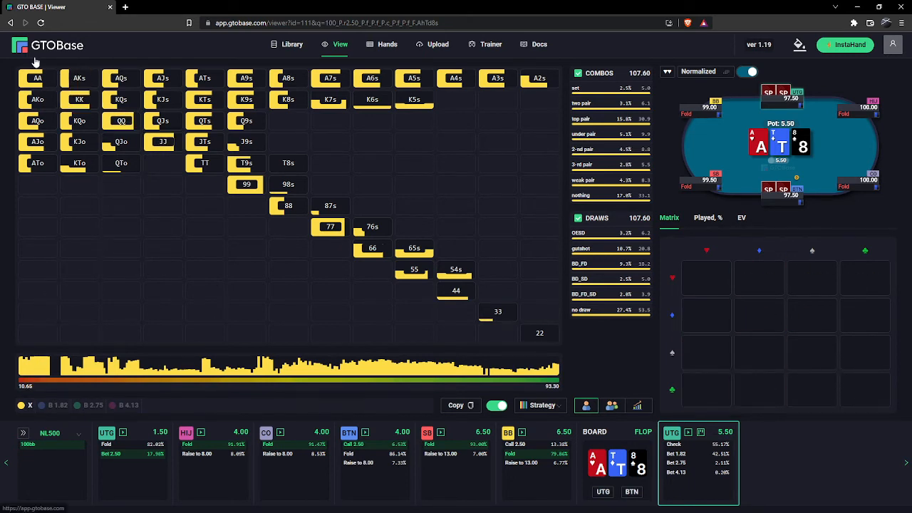
click(372, 248)
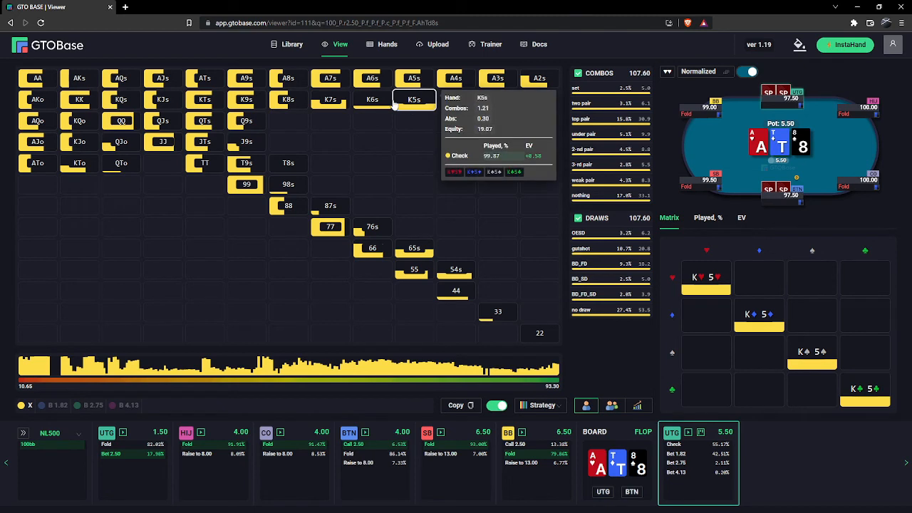
mouse_move(330, 99)
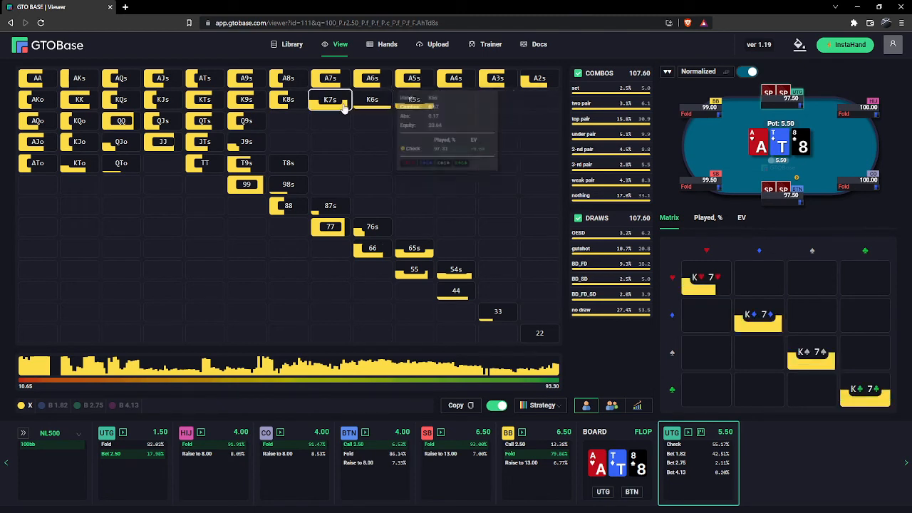
mouse_move(120, 99)
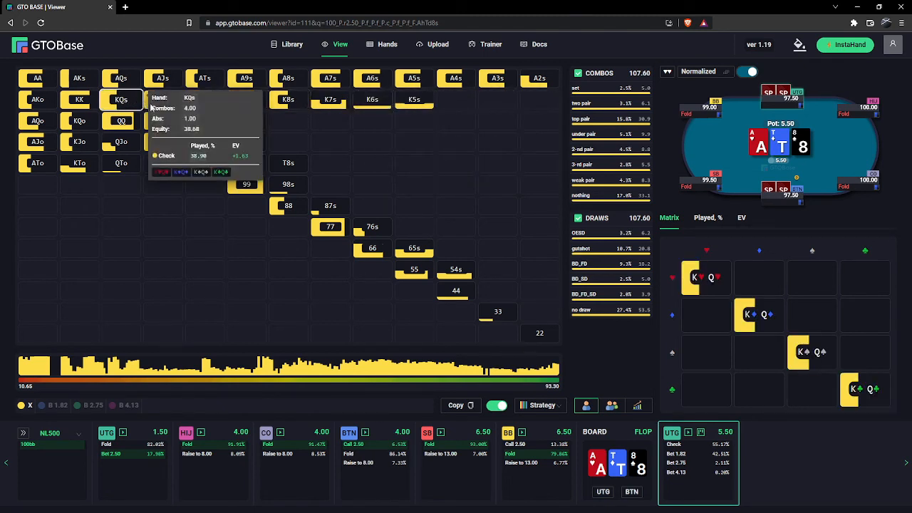
mouse_move(372, 99)
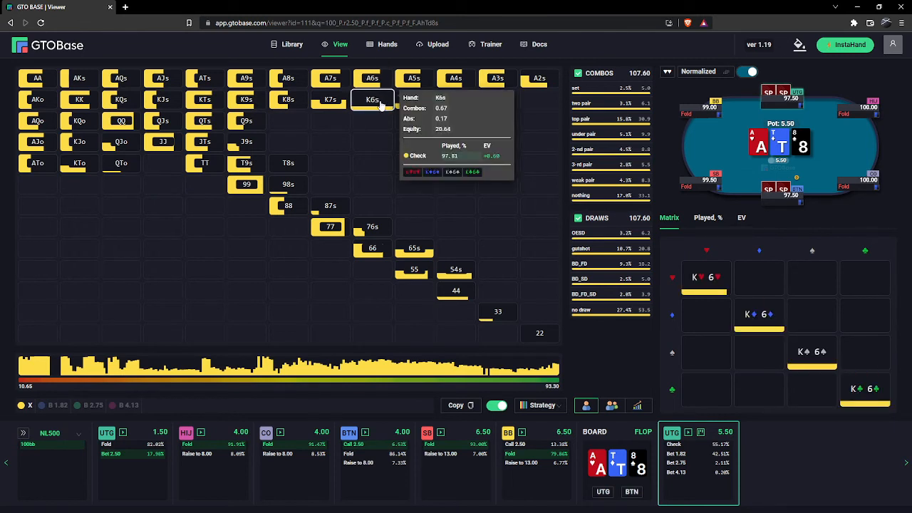
mouse_move(391, 114)
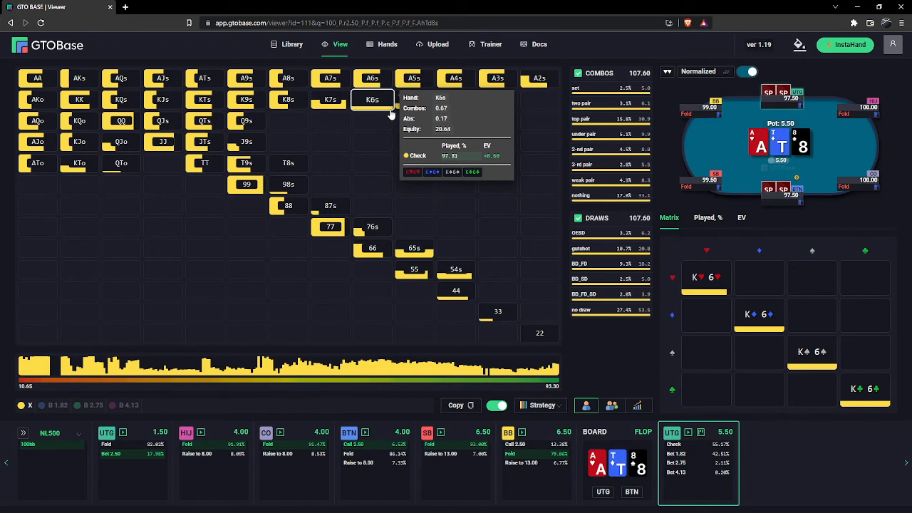
mouse_move(362, 112)
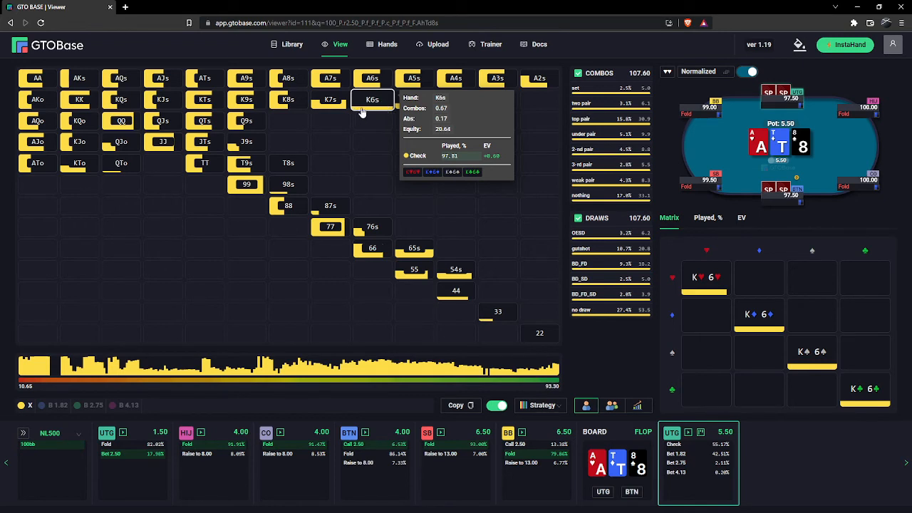
mouse_move(205, 121)
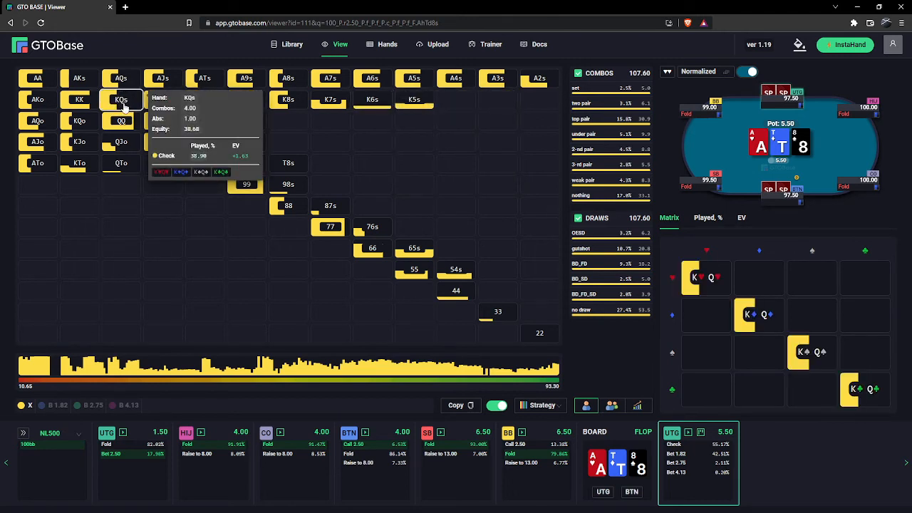
mouse_move(135, 104)
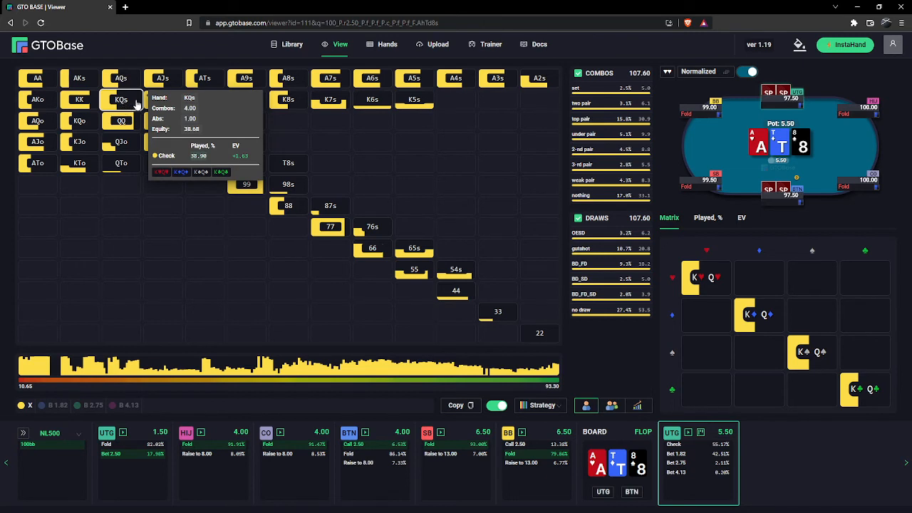
mouse_move(120, 100)
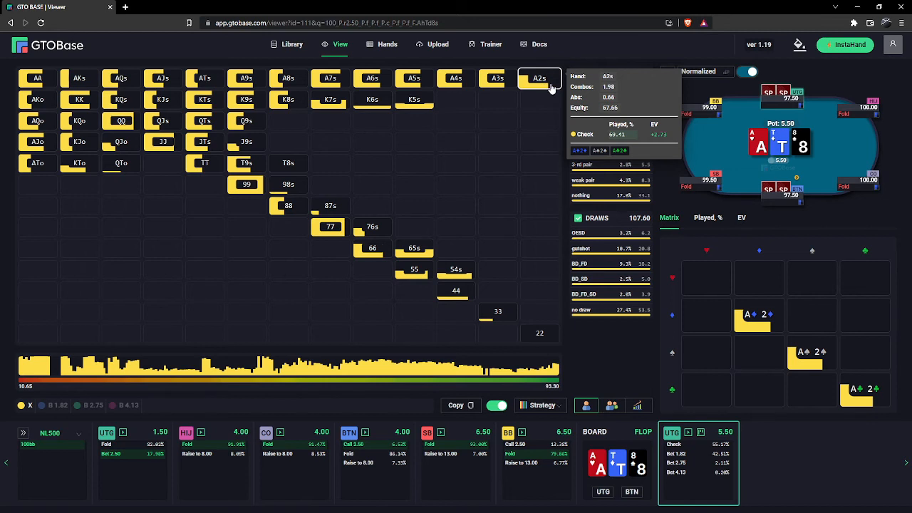
mouse_move(552, 88)
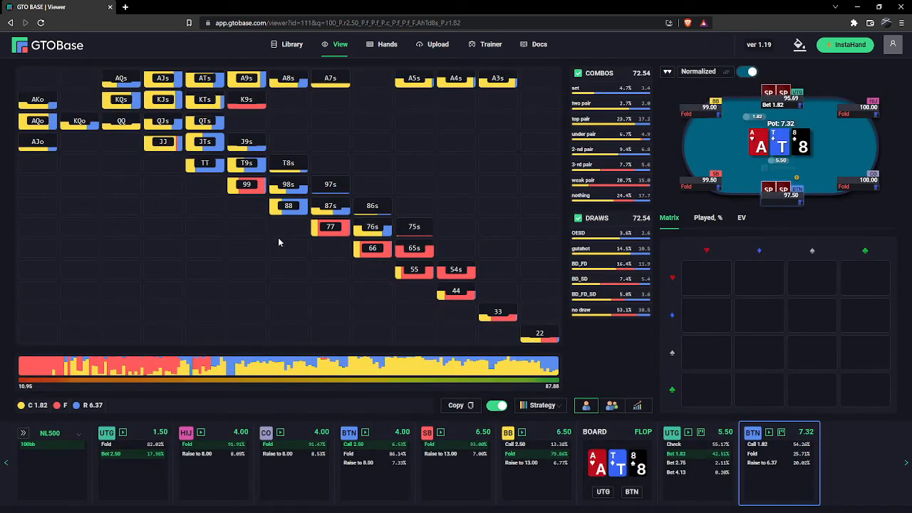
click(247, 183)
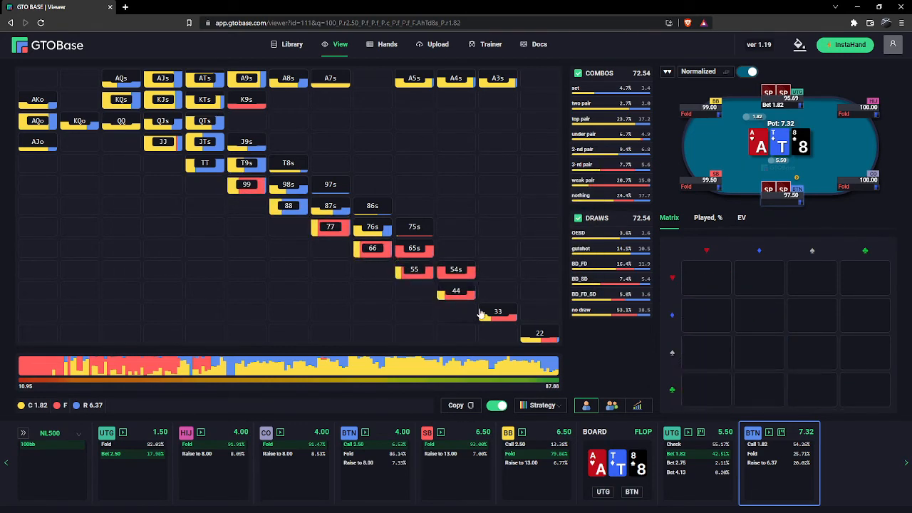
mouse_move(498, 311)
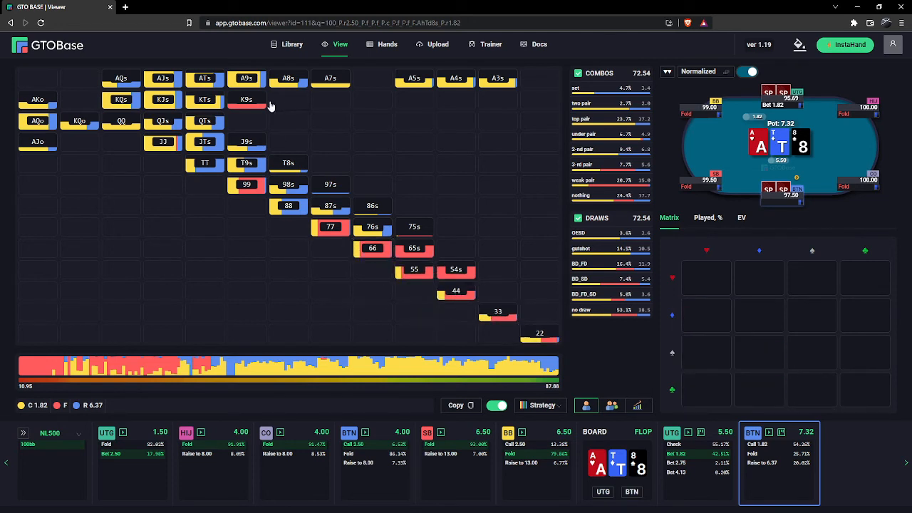
mouse_move(252, 225)
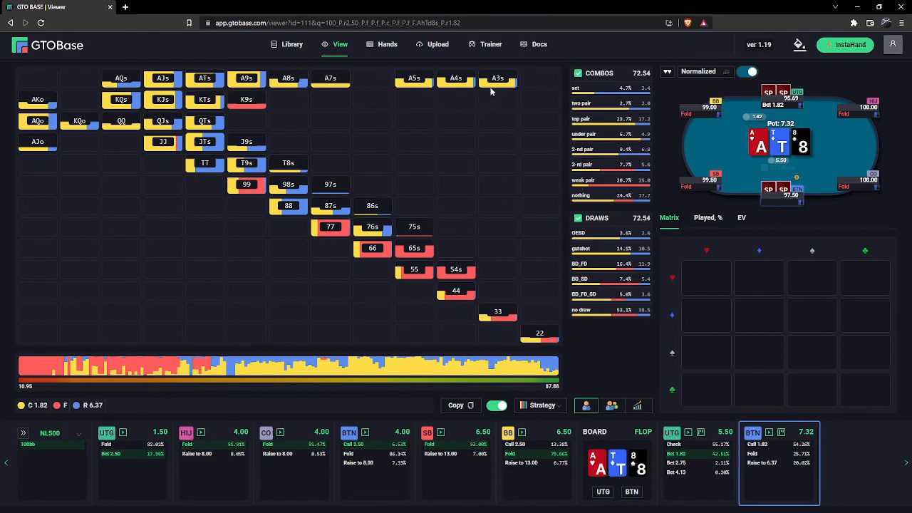
mouse_move(107, 153)
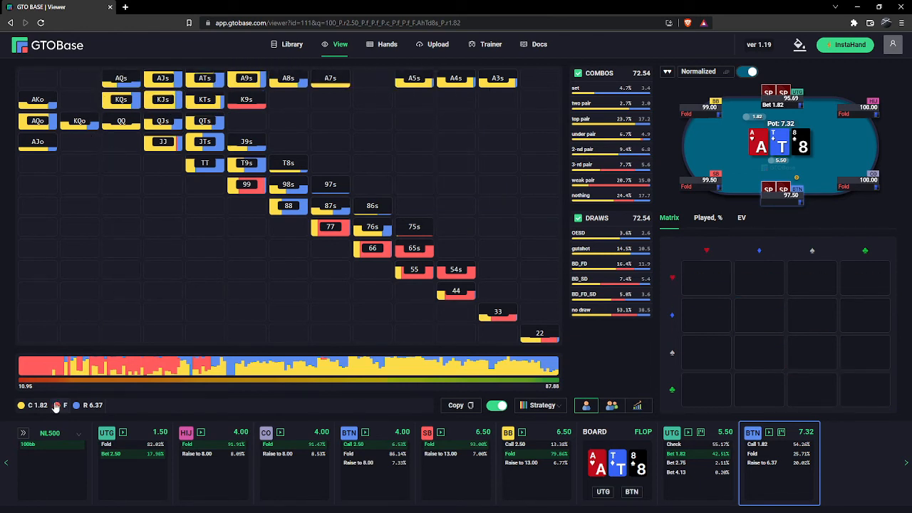
Briefly isolate the folding hands, then restore the full call, fold and raise range.
click(65, 405)
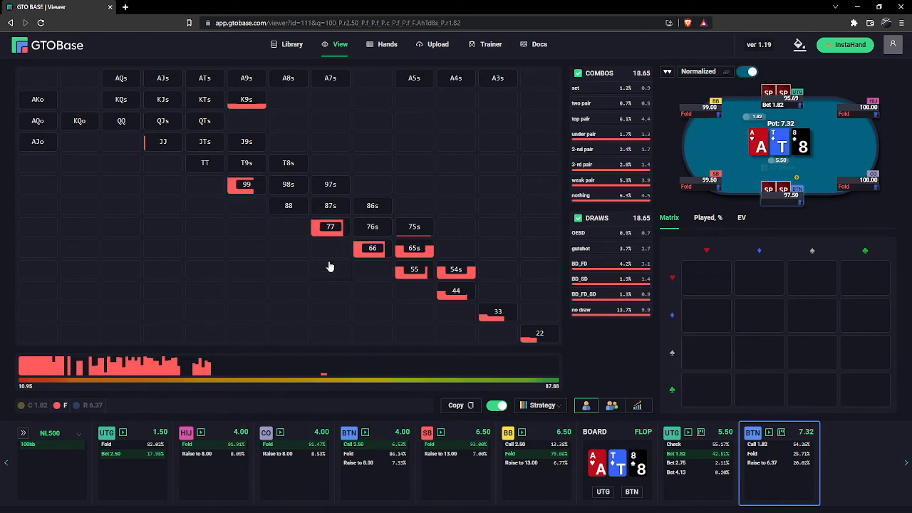
mouse_move(140, 394)
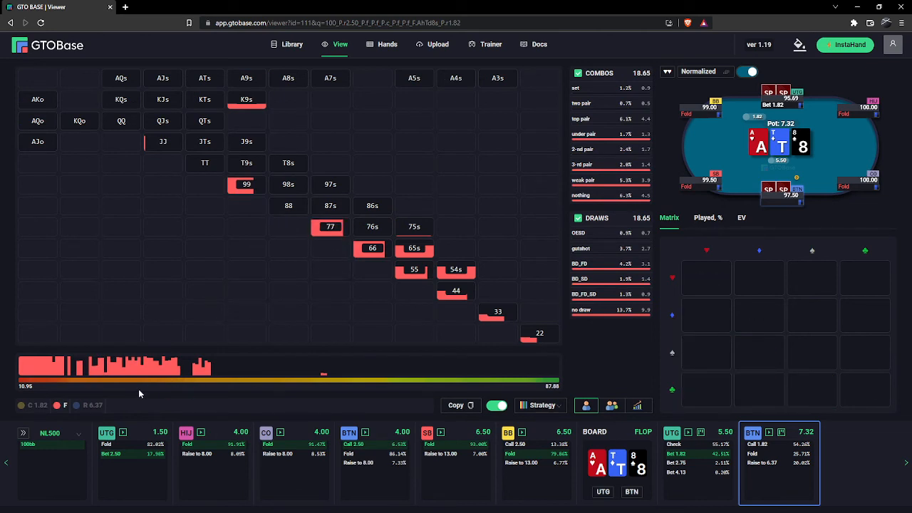
click(76, 404)
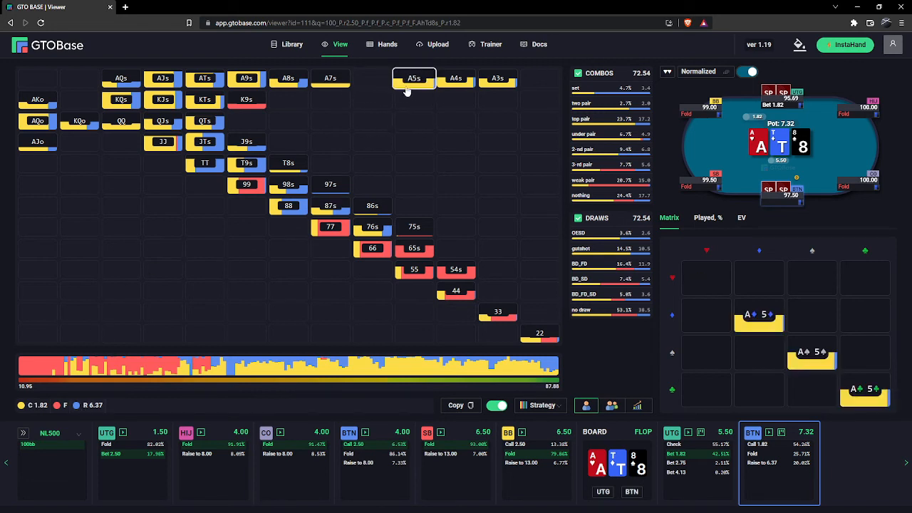
click(121, 121)
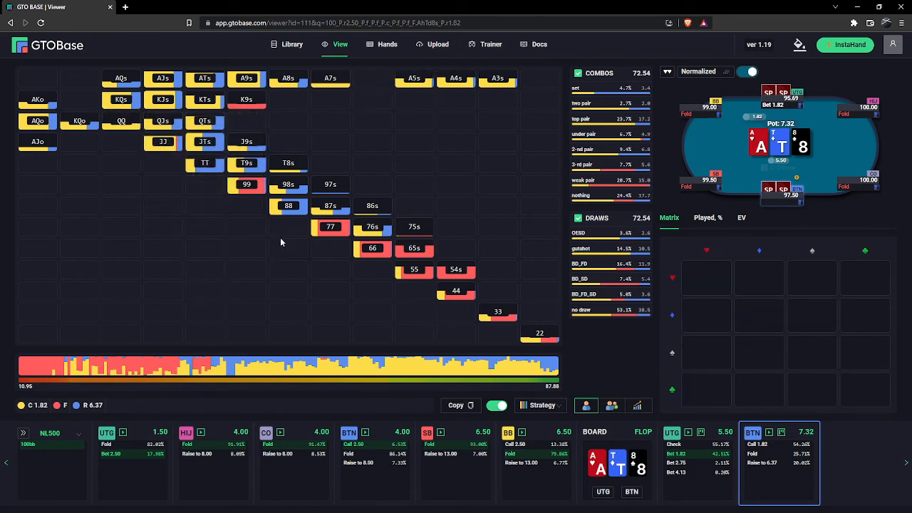
click(206, 162)
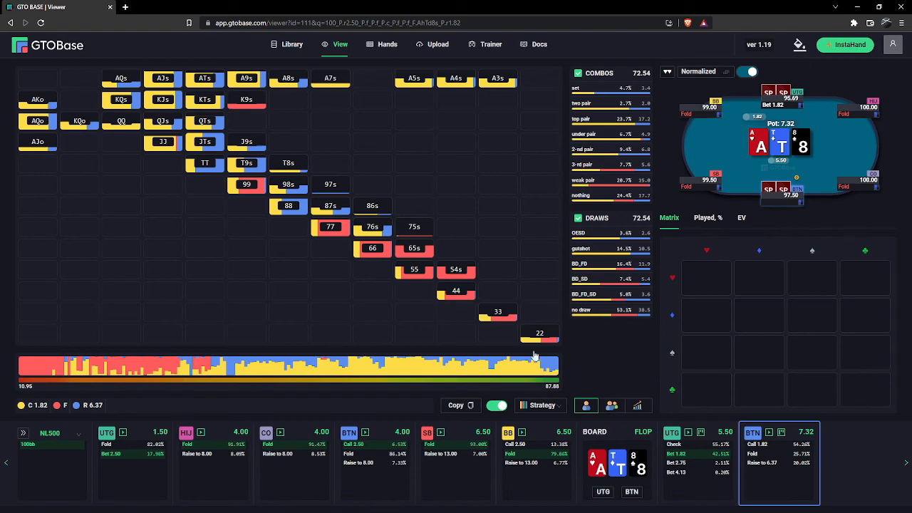
Deal the ace of spades as the turn card.
click(859, 463)
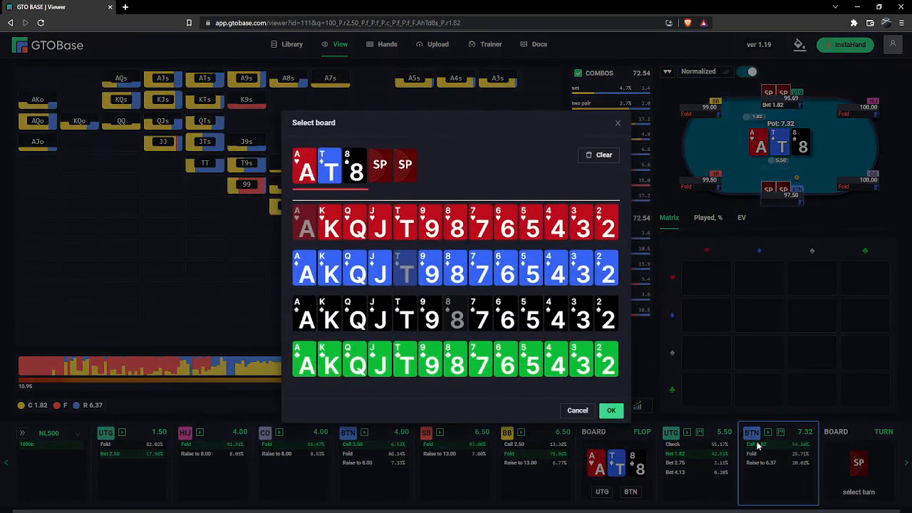
click(305, 319)
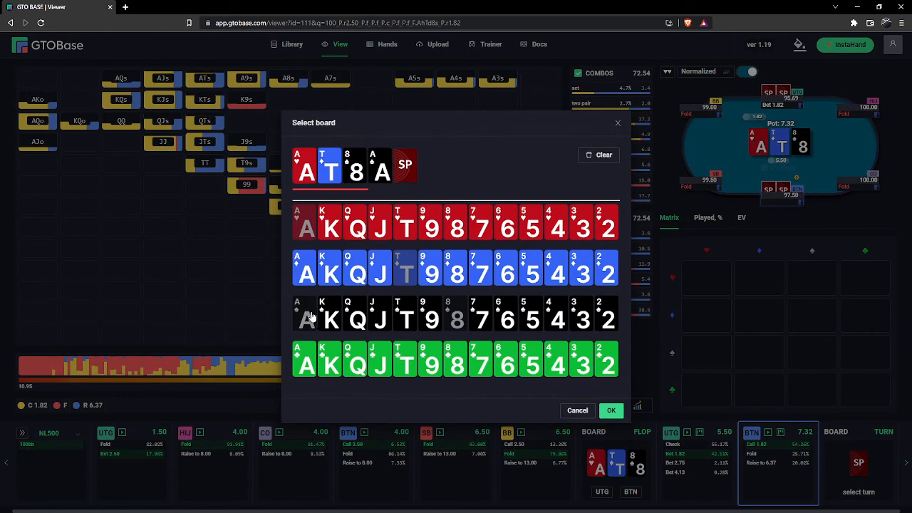
click(611, 411)
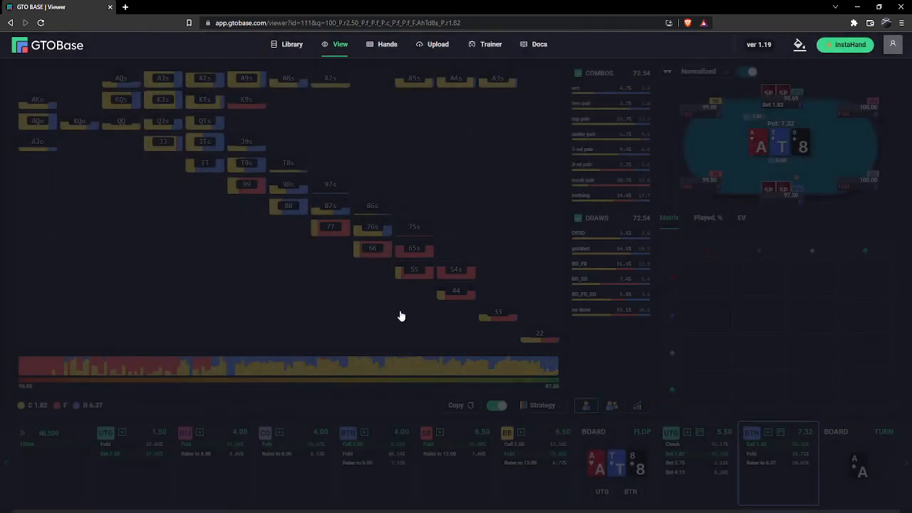
mouse_move(280, 277)
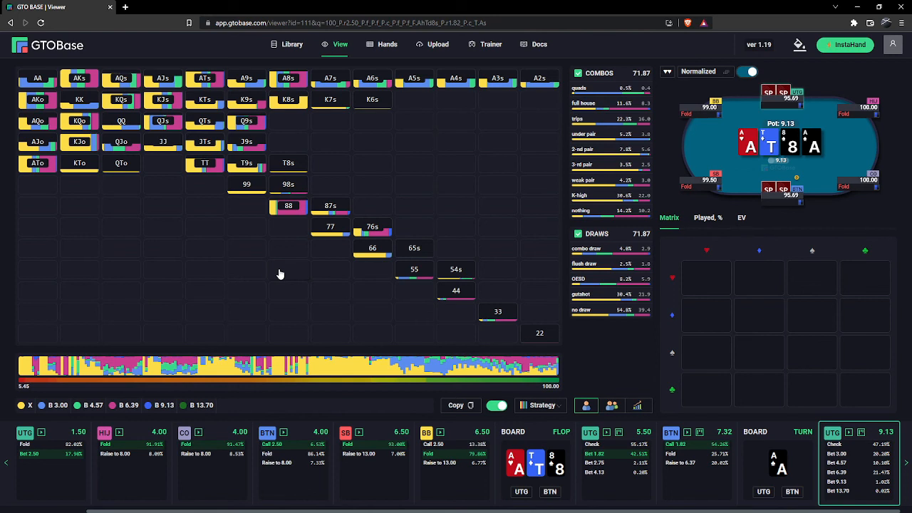
mouse_move(439, 144)
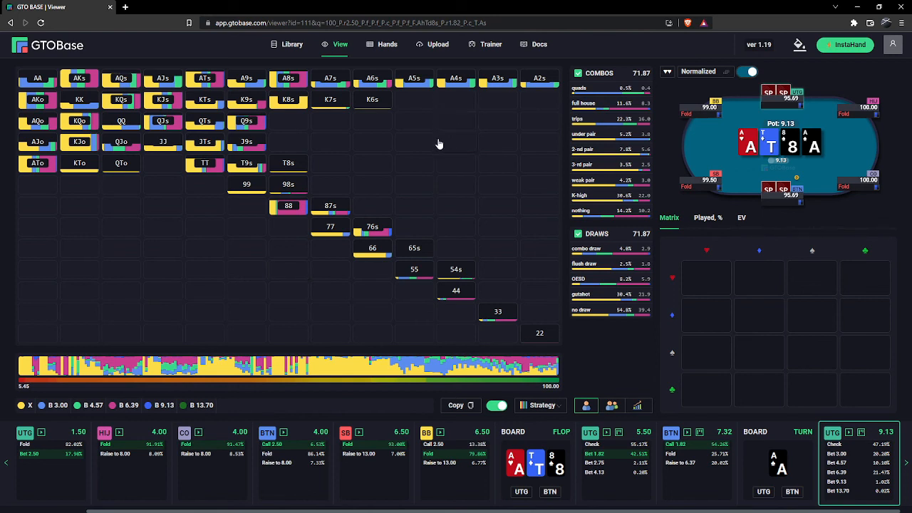
mouse_move(523, 193)
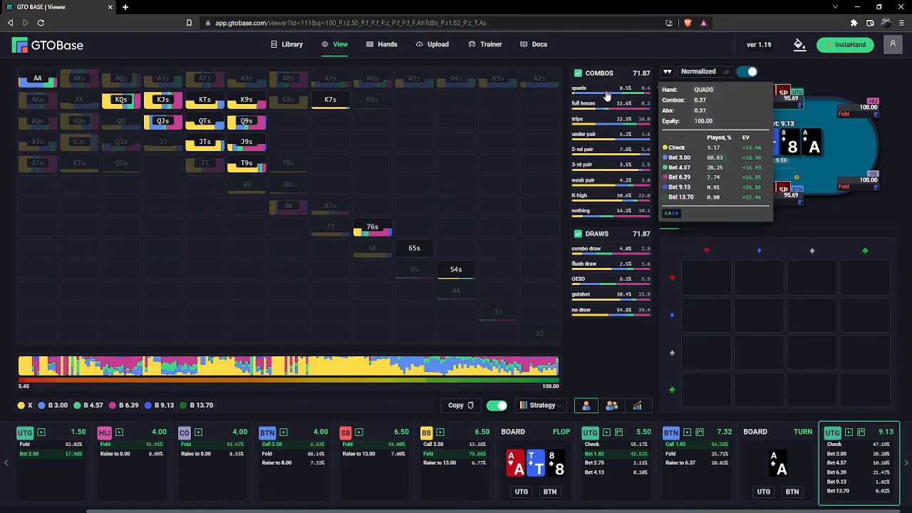
mouse_move(588, 109)
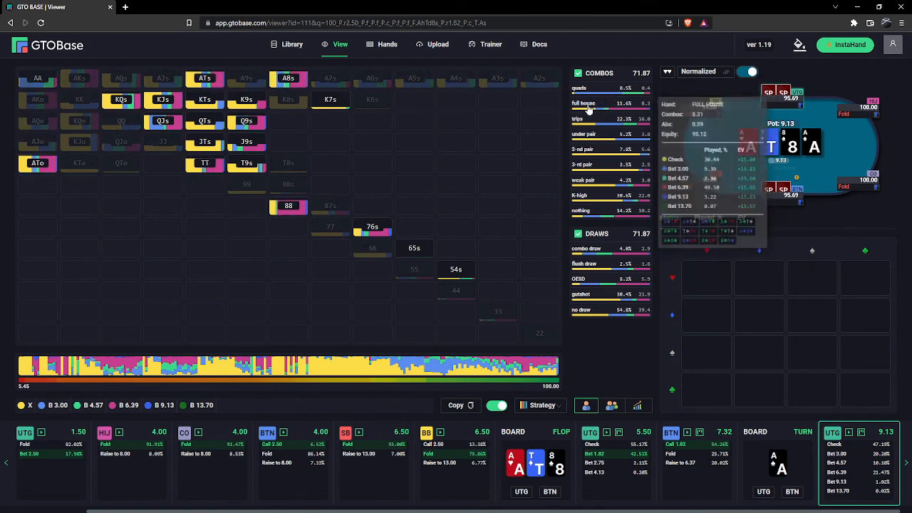